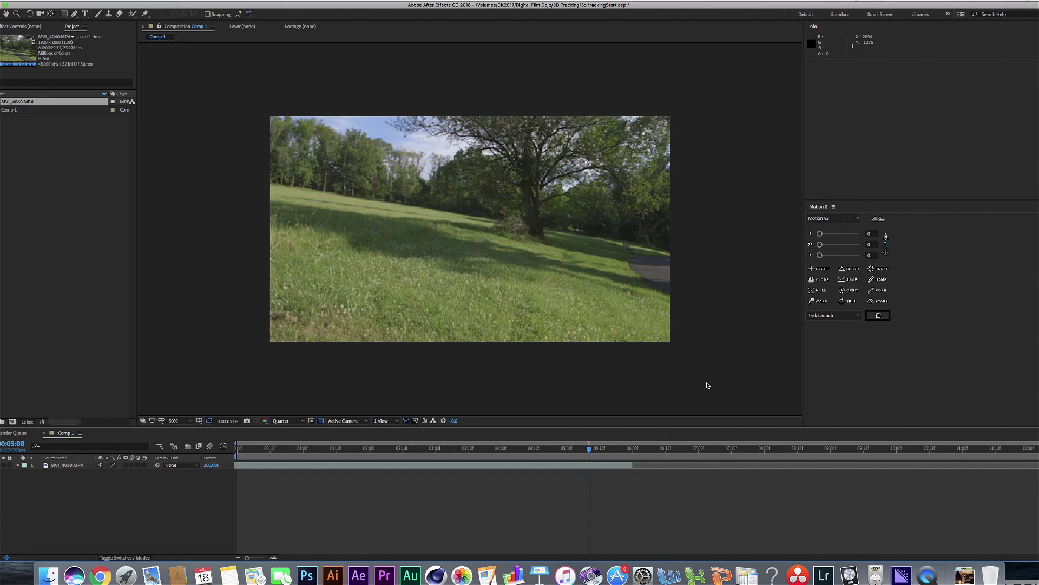
mouse_move(700, 384)
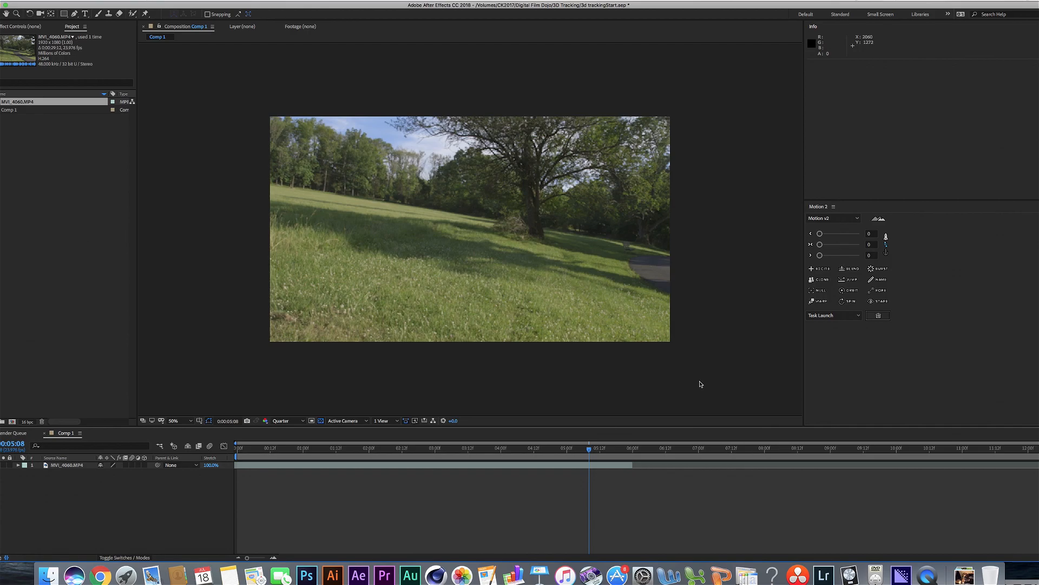
mouse_move(677, 396)
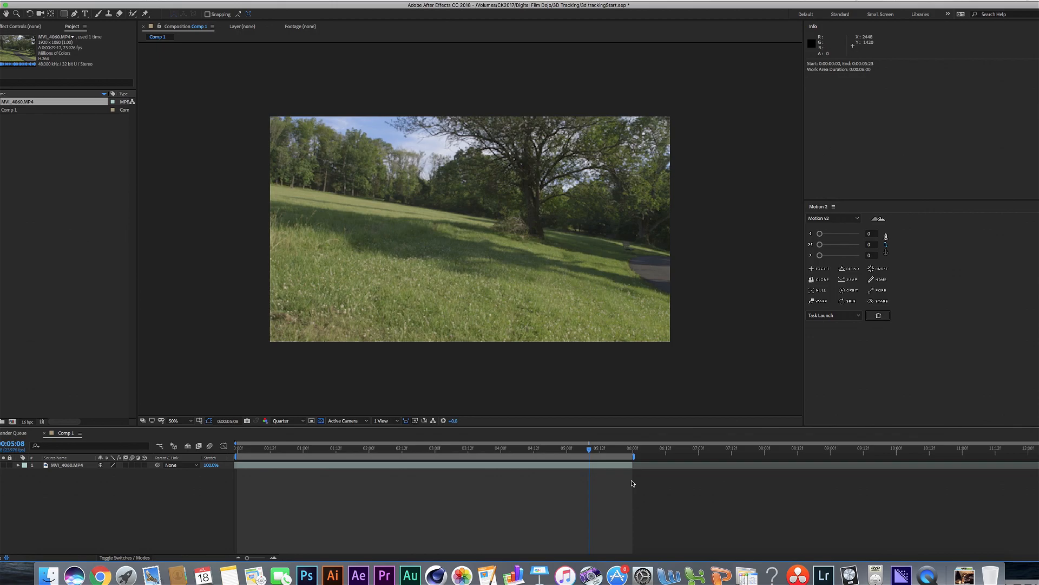
- End the composition's work area at the six-second mark of the park footage
click(316, 448)
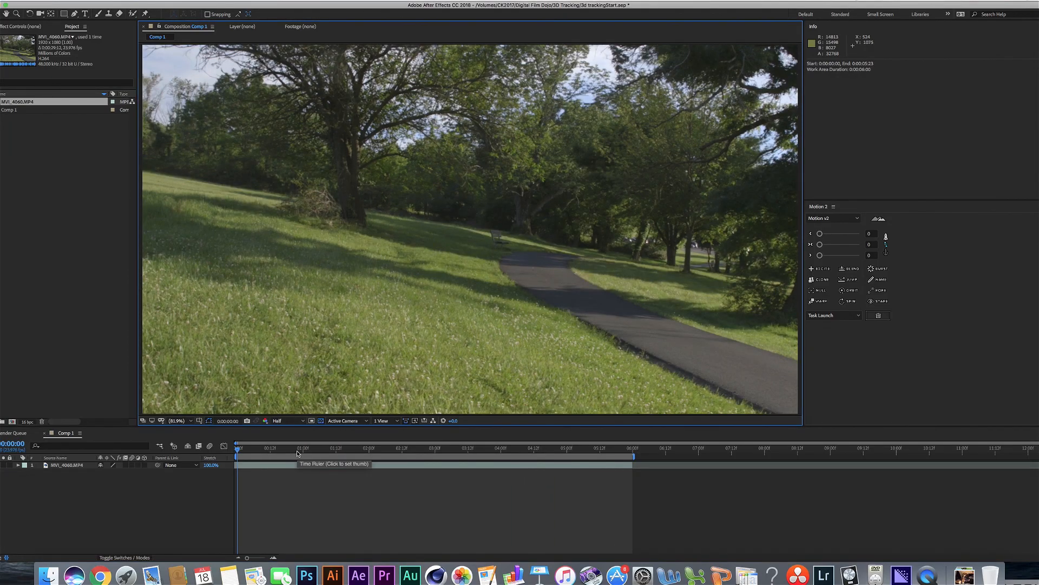
key(Space)
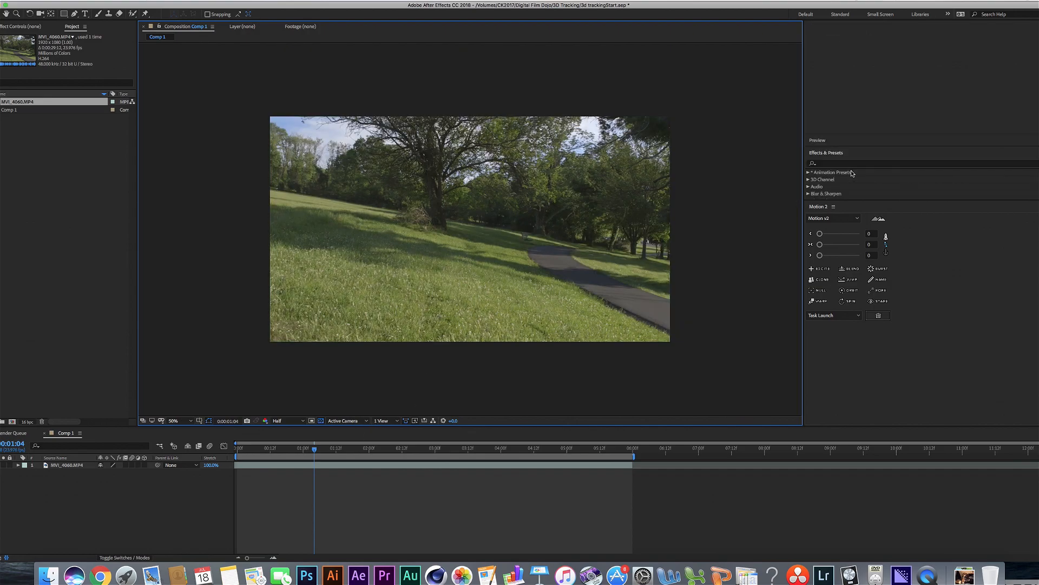
- Search 'war' in Effects & Presets and apply Warp Stabilizer VFX to the footage layer
text(warp)
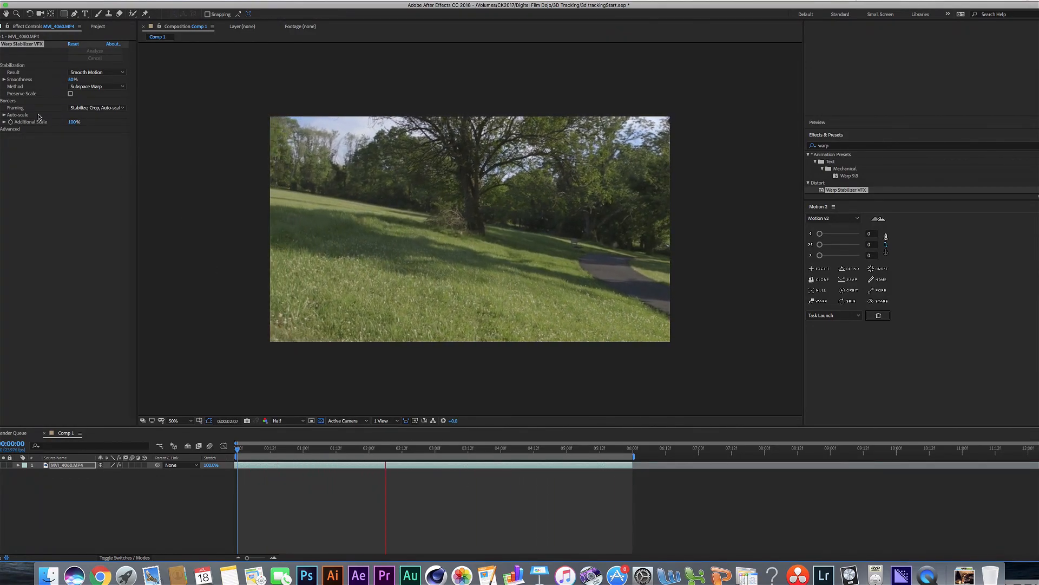
click(581, 456)
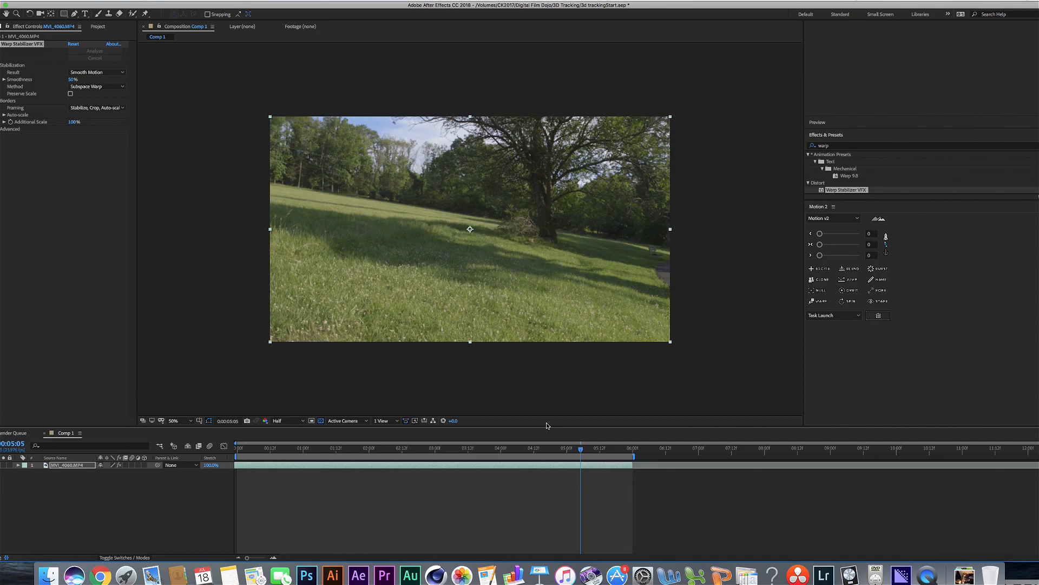
mouse_move(544, 413)
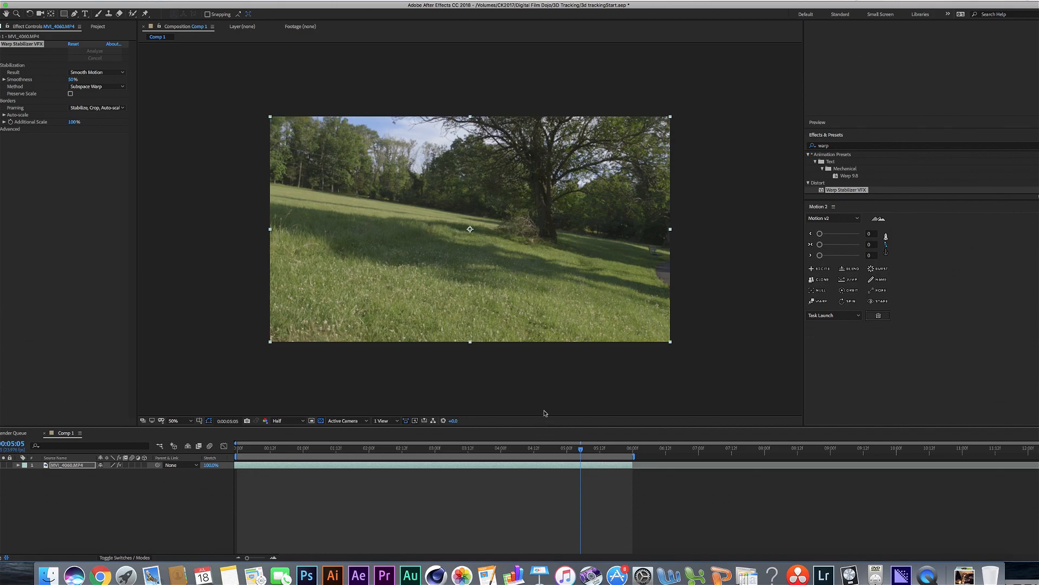
- Pre-compose the stabilized footage layer, moving all its attributes into the new composition
right_click(65, 466)
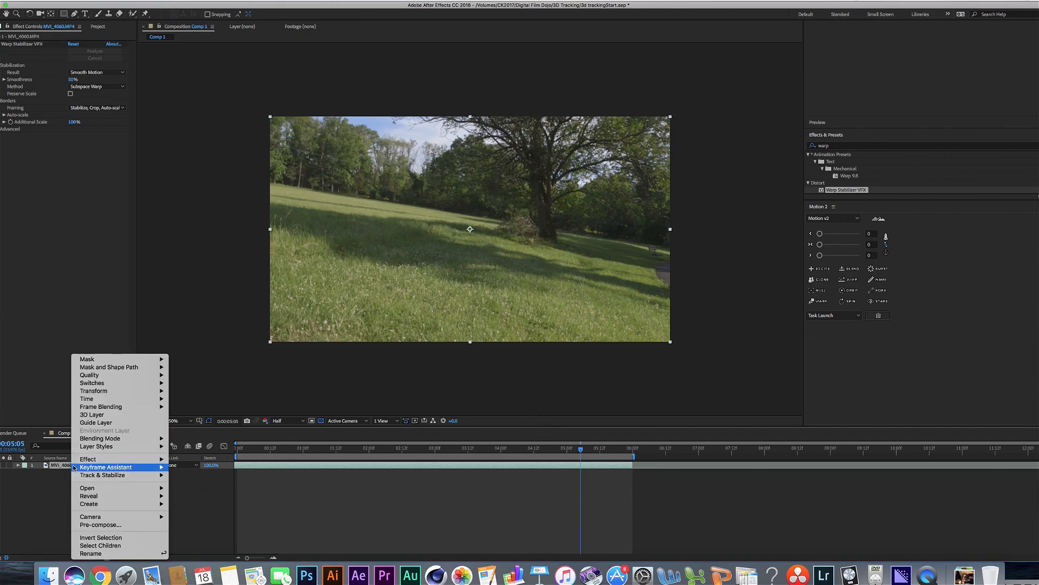
click(100, 524)
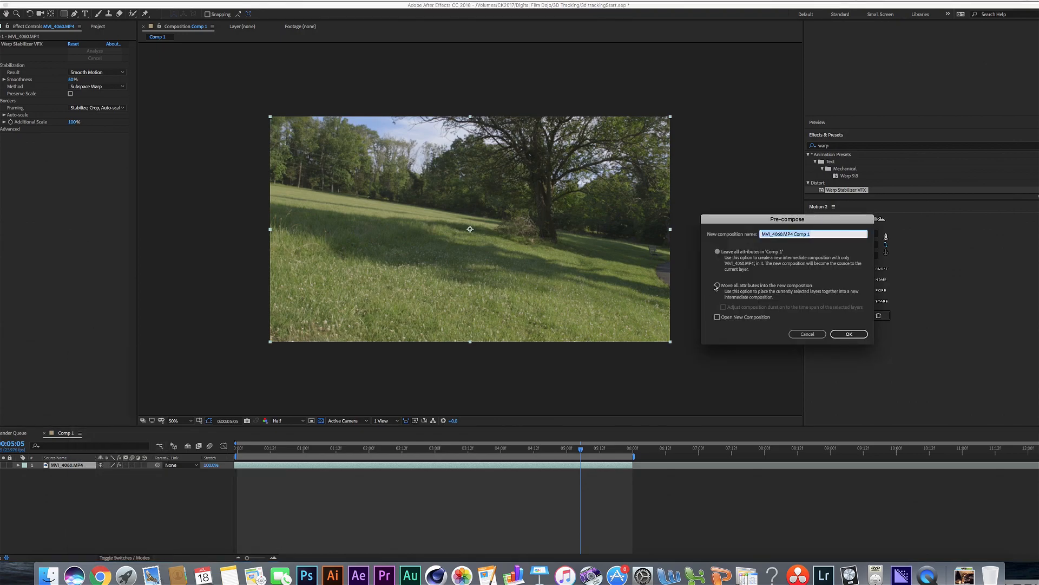
click(718, 286)
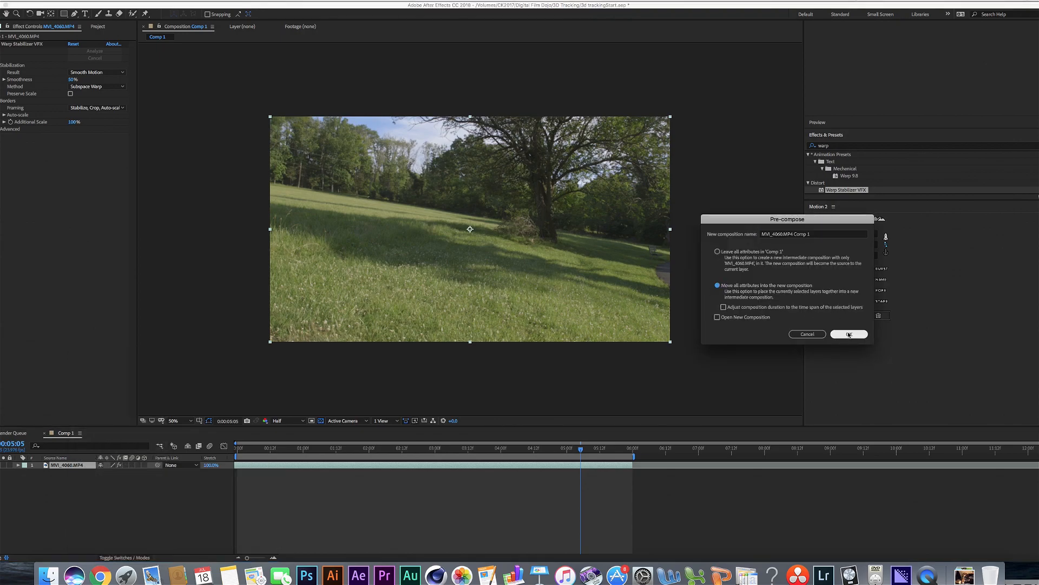
click(848, 333)
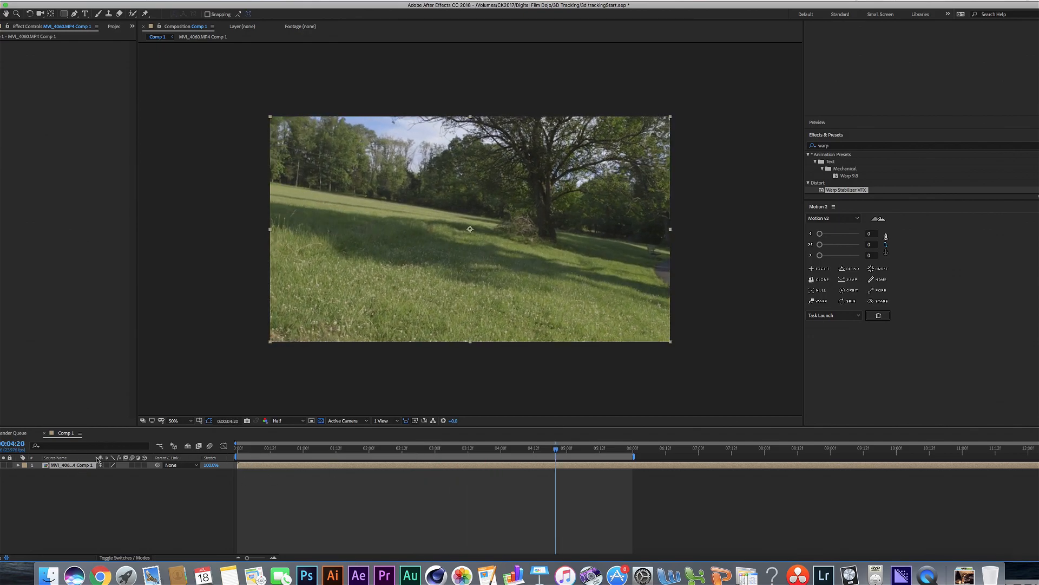
- Search '3' in Effects & Presets and pick the 3D Camera Tracker for the nested footage
click(602, 456)
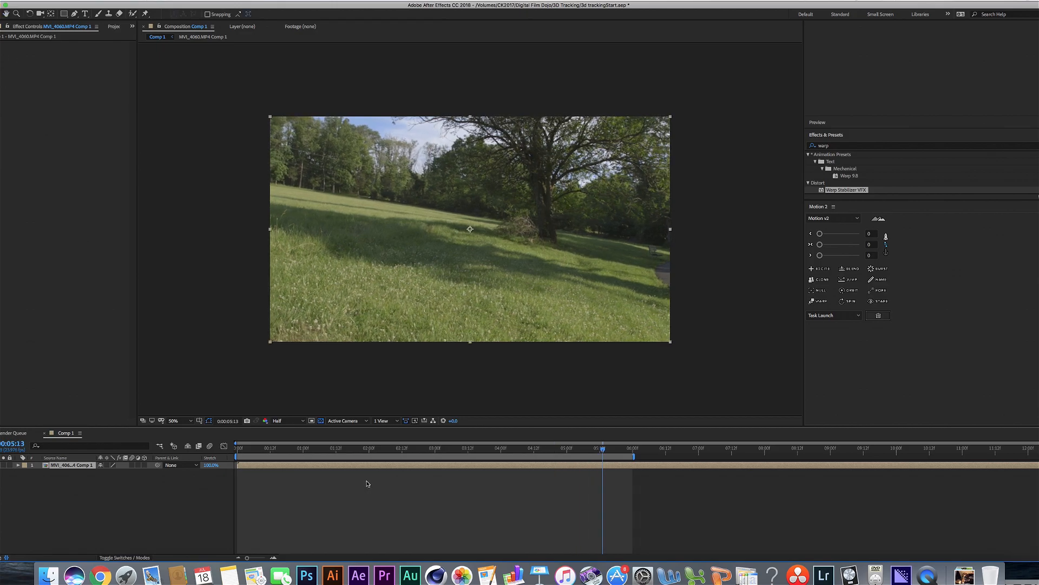
click(364, 451)
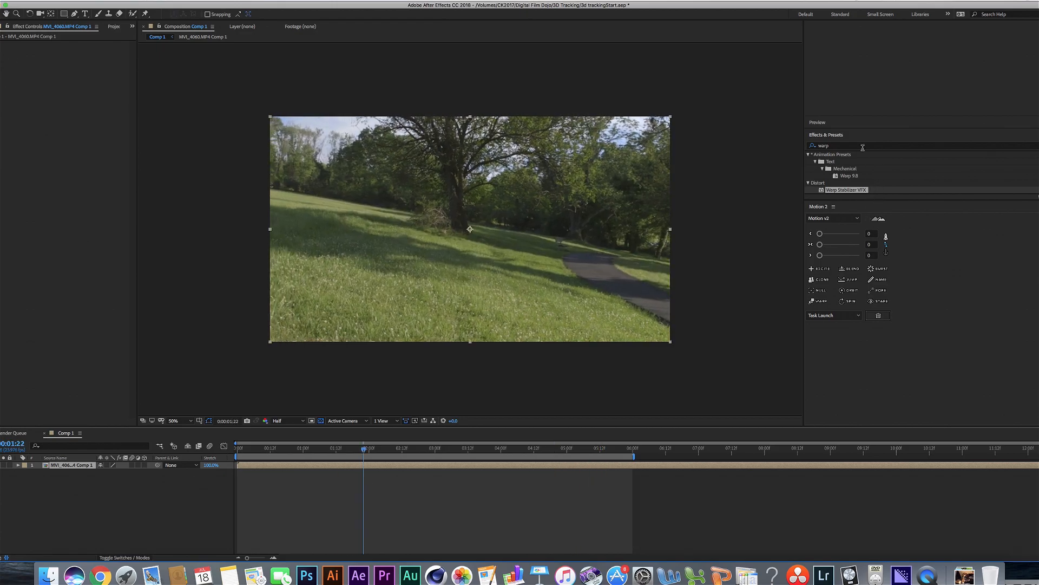
text(3d ca)
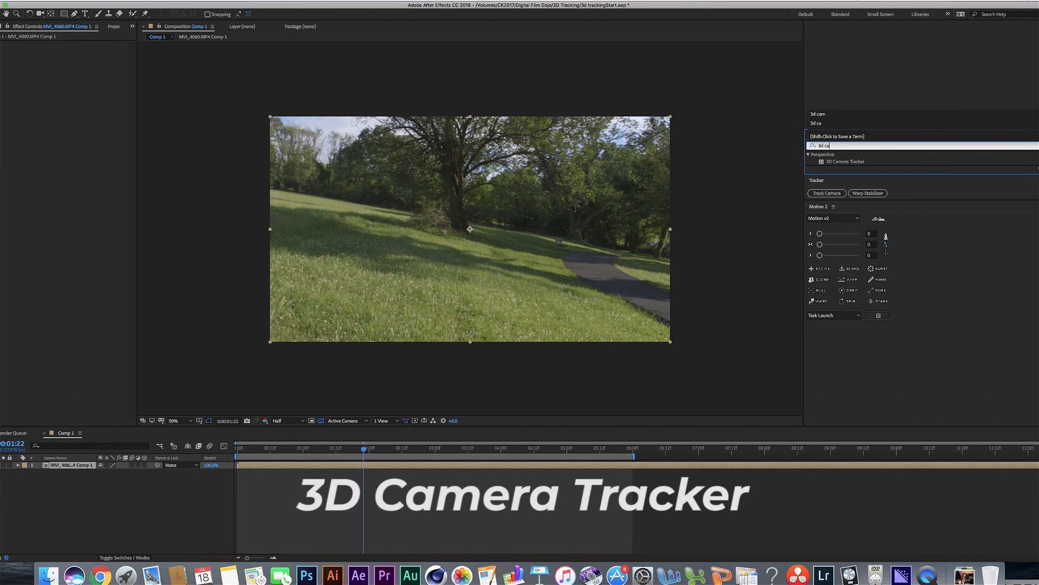
click(845, 161)
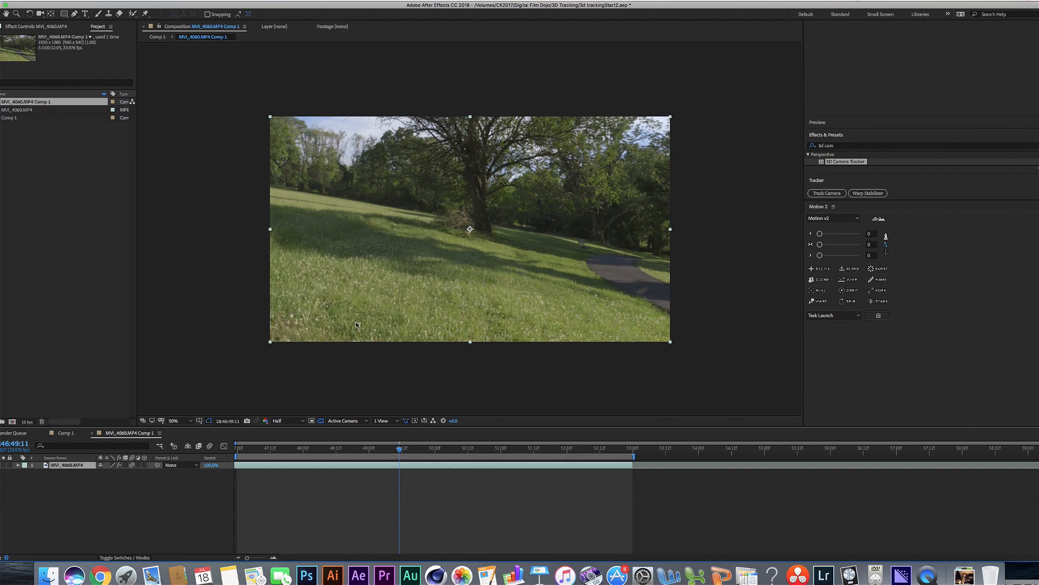
mouse_move(416, 293)
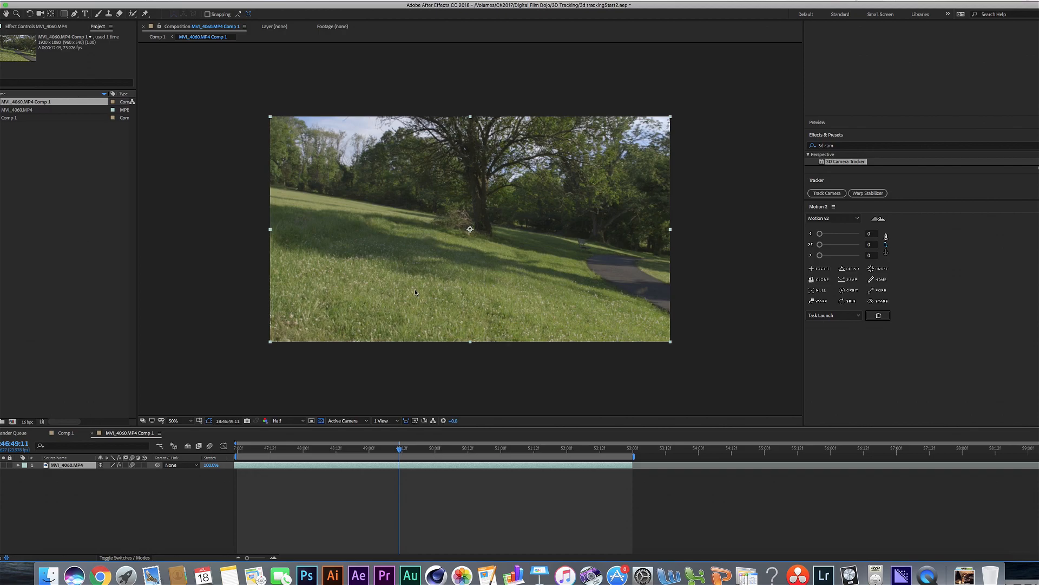
mouse_move(457, 313)
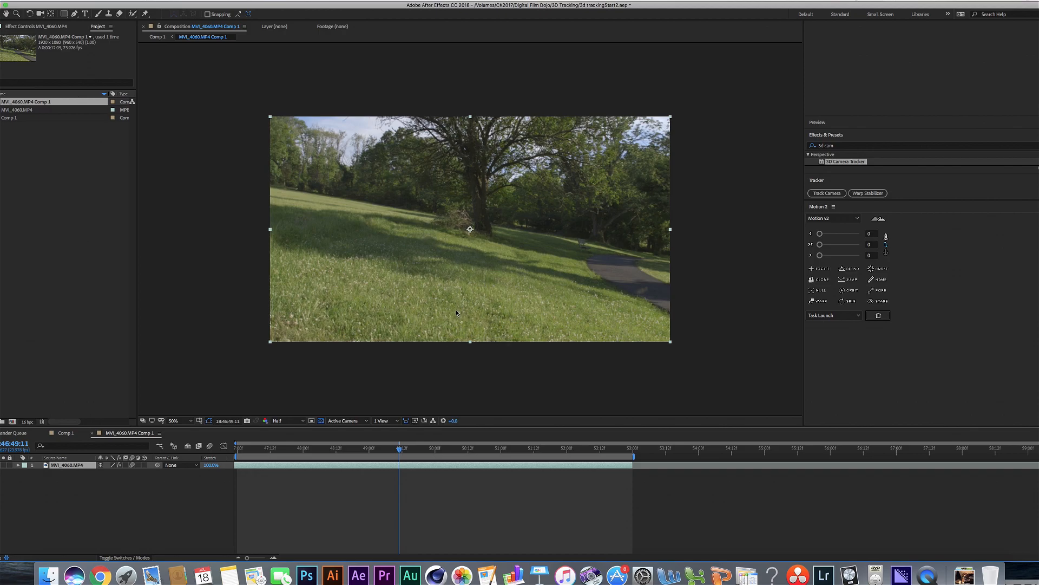
mouse_move(398, 320)
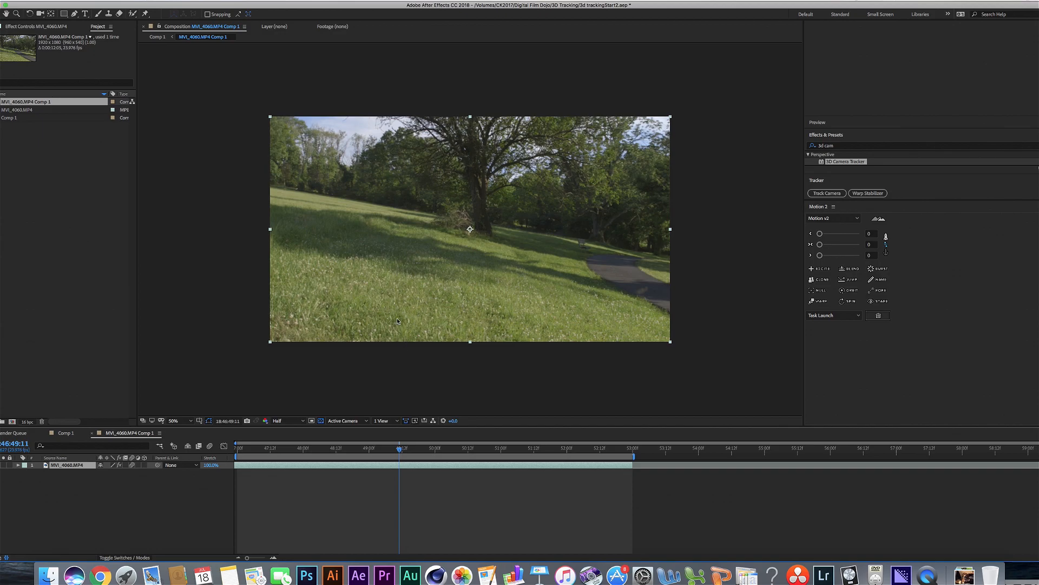
mouse_move(414, 311)
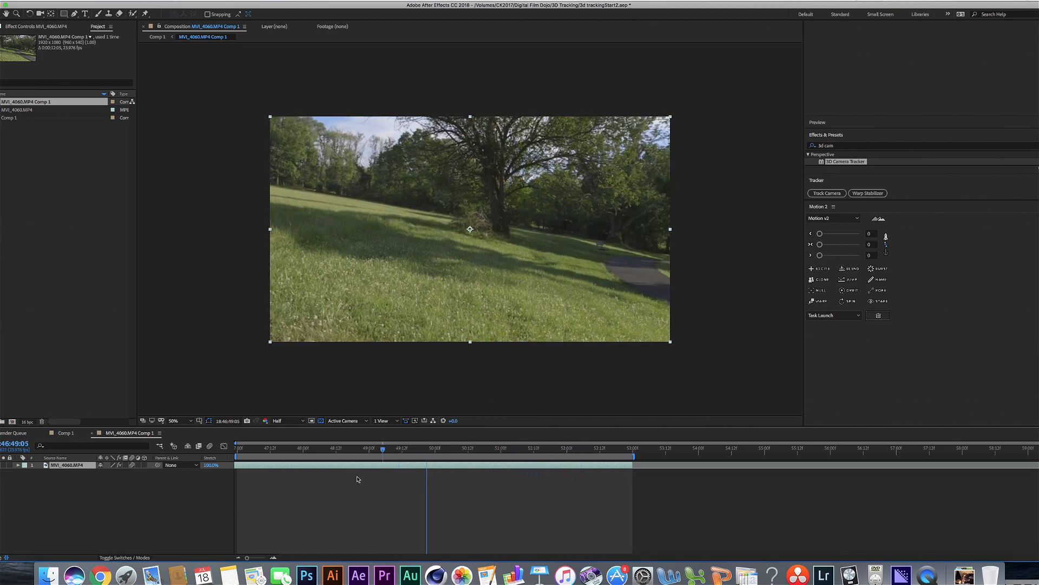
- Check a later point in the nested footage and return to the main composition
click(580, 453)
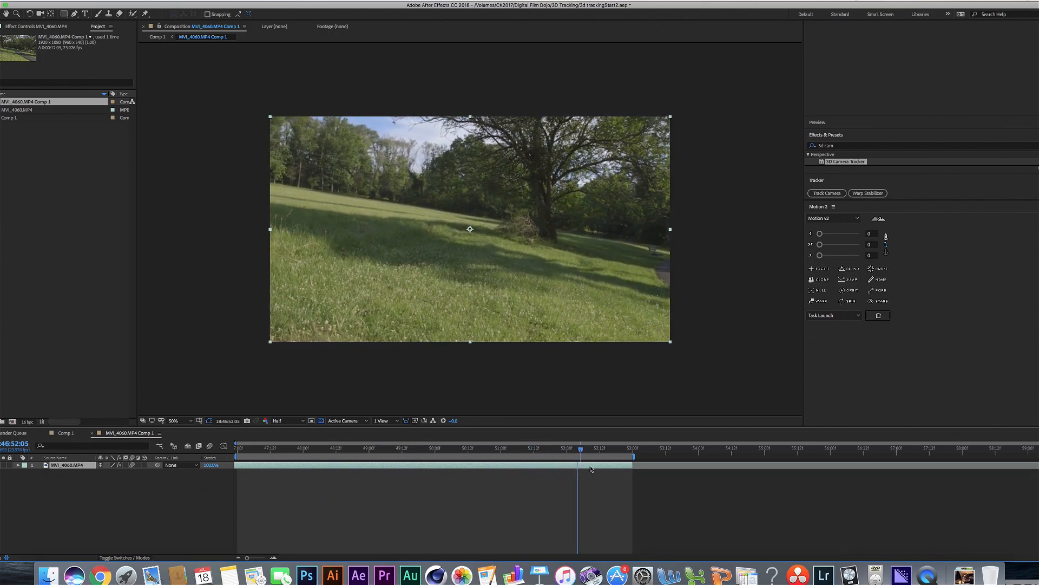
click(827, 193)
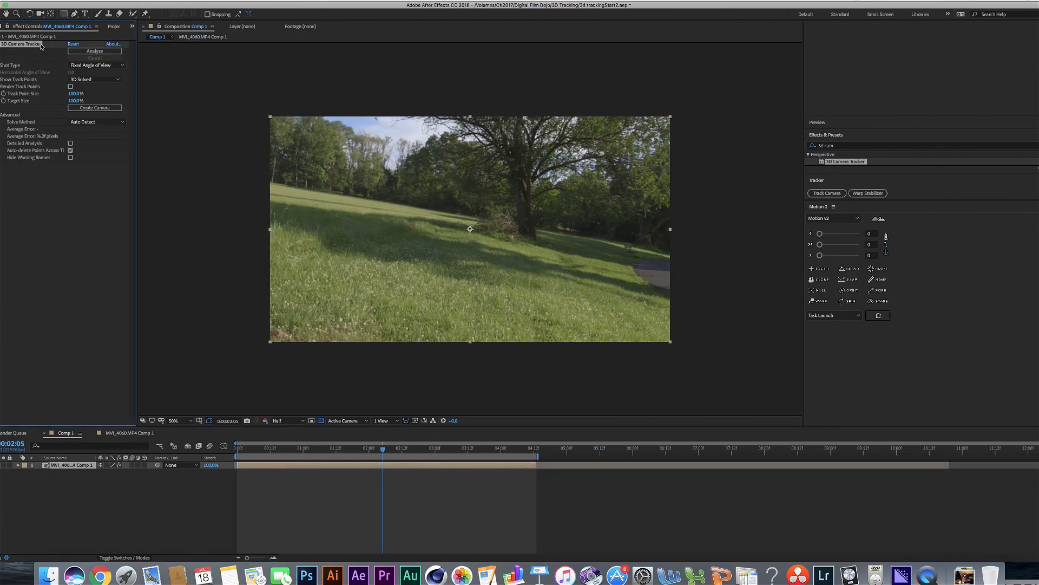
click(107, 51)
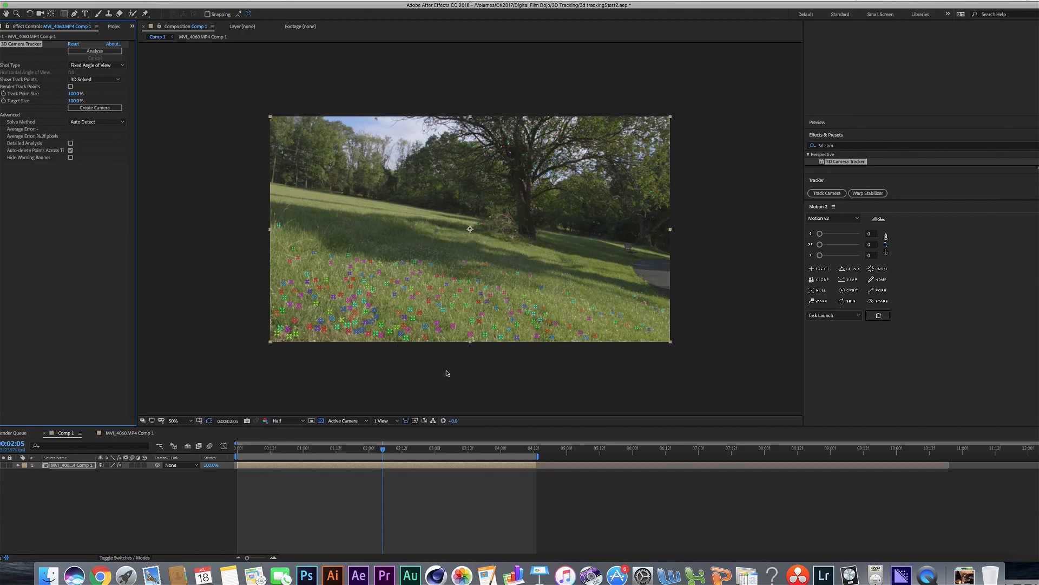
click(357, 448)
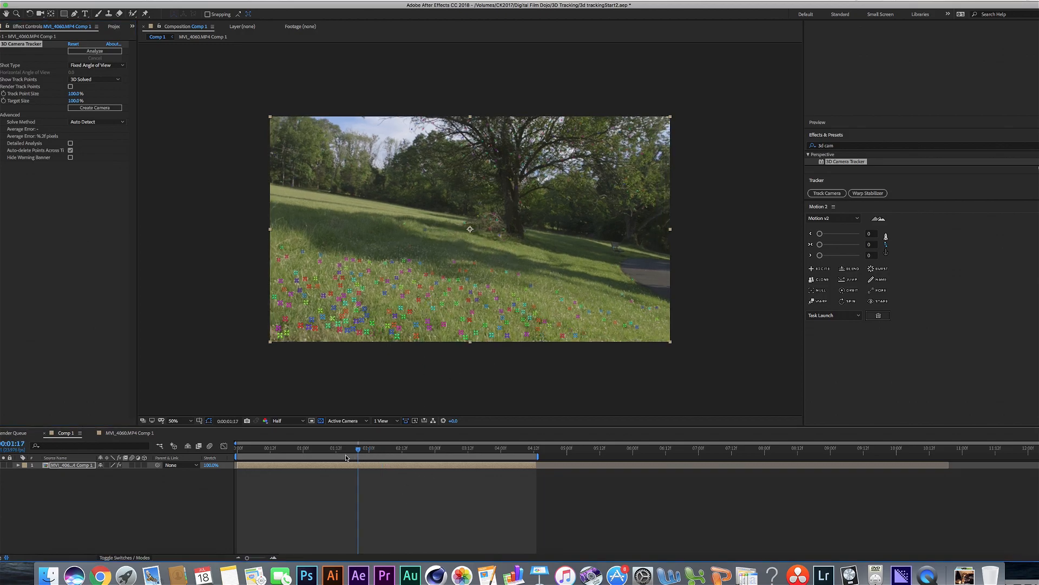
click(366, 448)
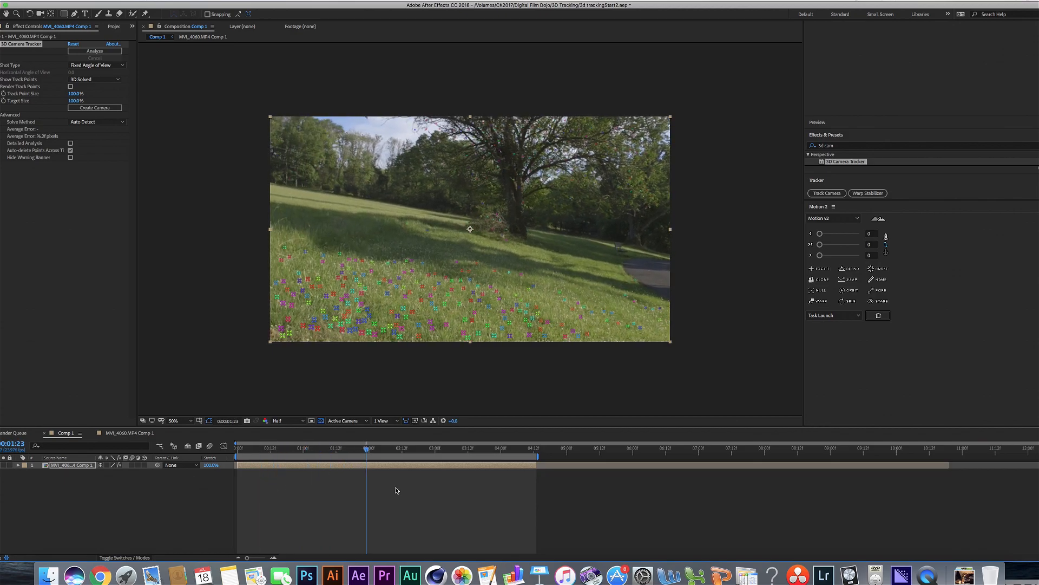
click(390, 448)
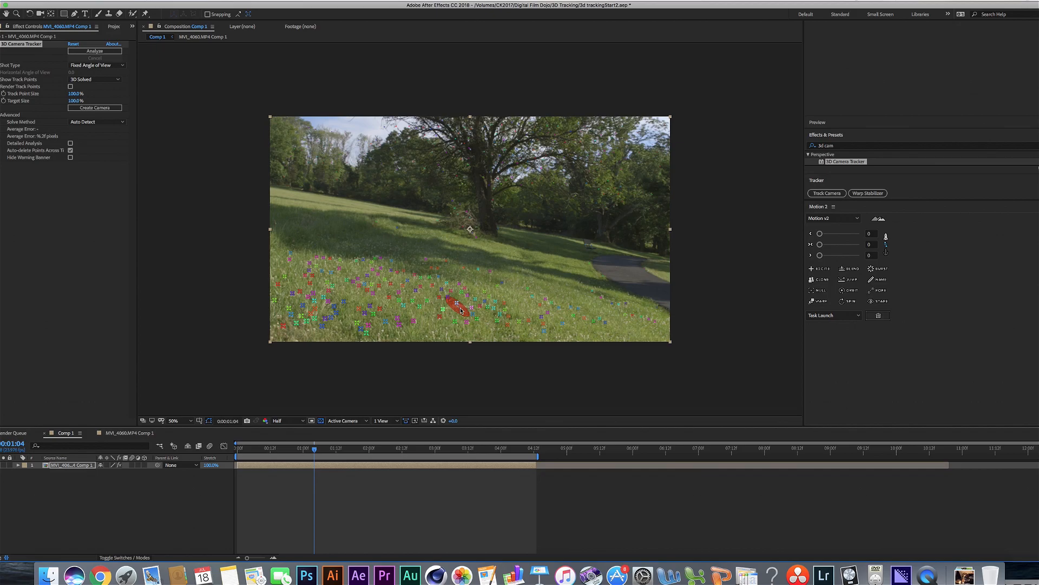
click(293, 448)
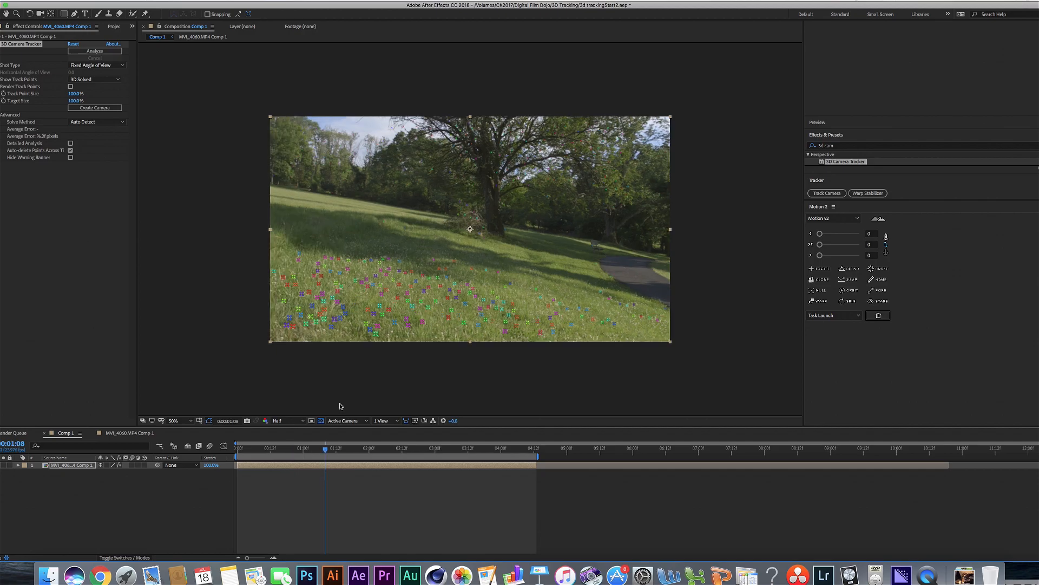
mouse_move(369, 454)
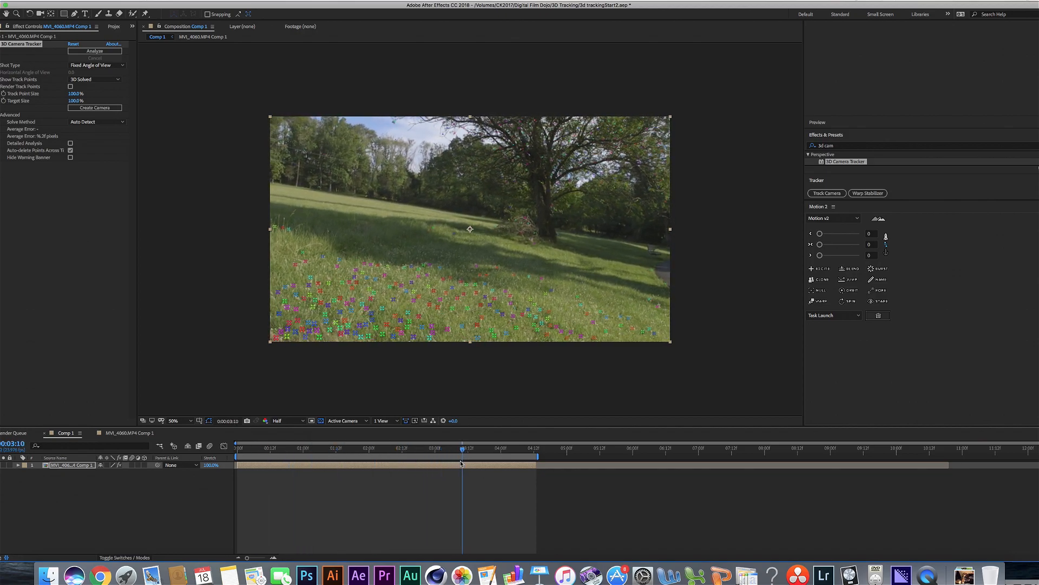
click(361, 455)
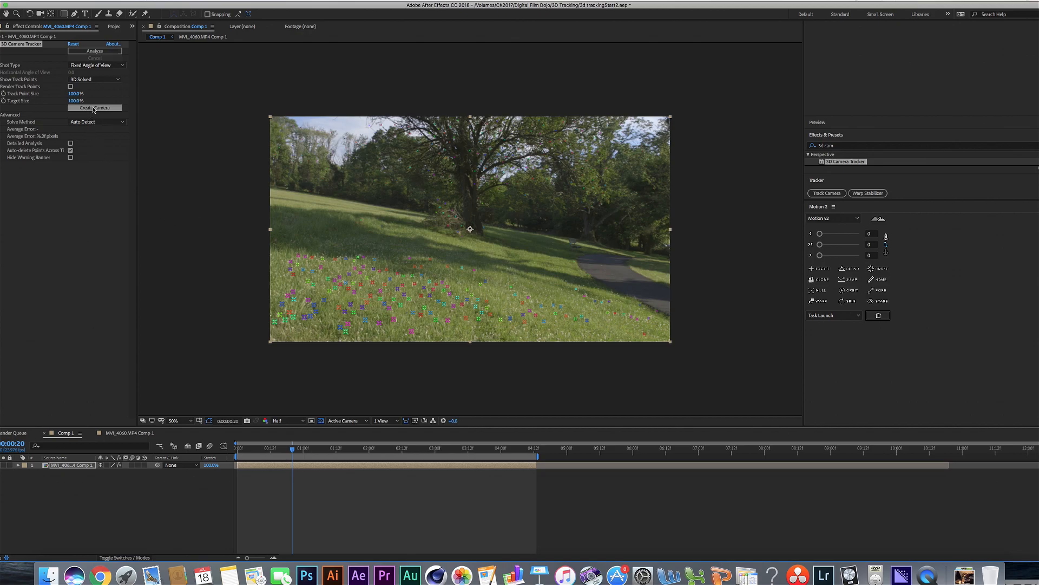
- Select a cluster of tracked points on the lower-left grass as the target
click(94, 107)
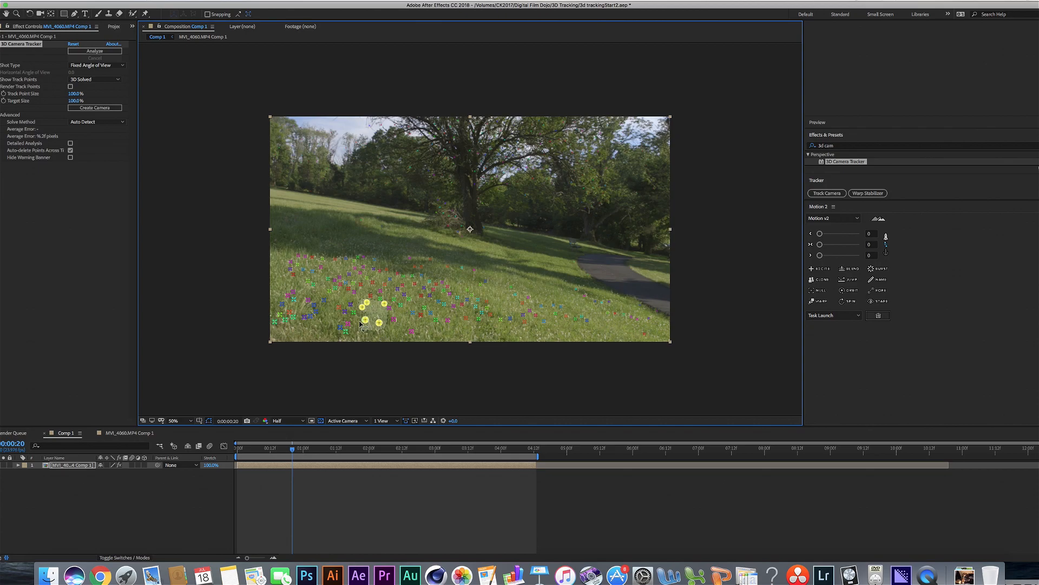
- Create a solid and 3D tracker camera at the target, then scrub to verify the solid sticks to the grass
right_click(364, 320)
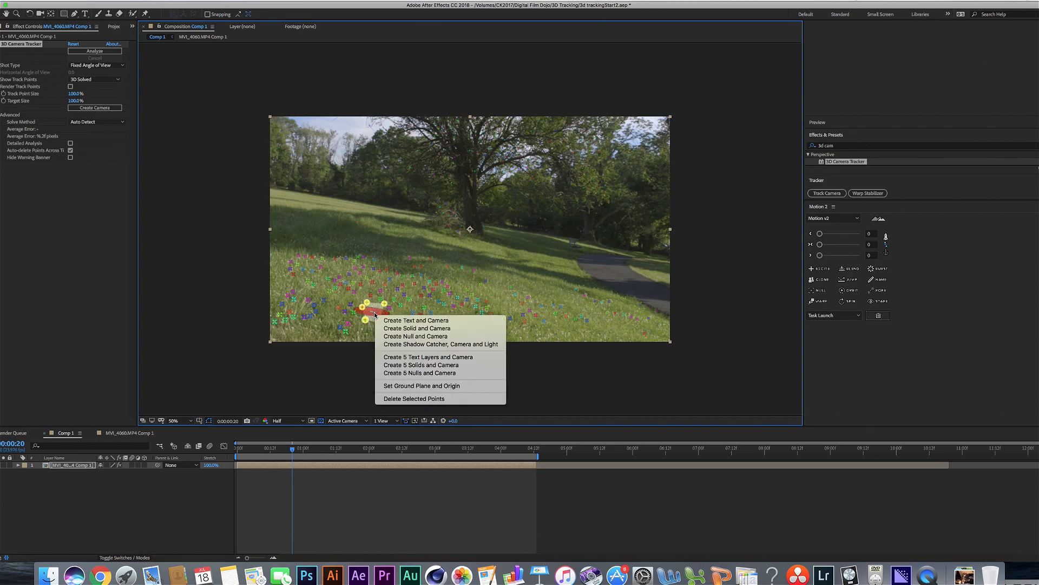
mouse_move(416, 328)
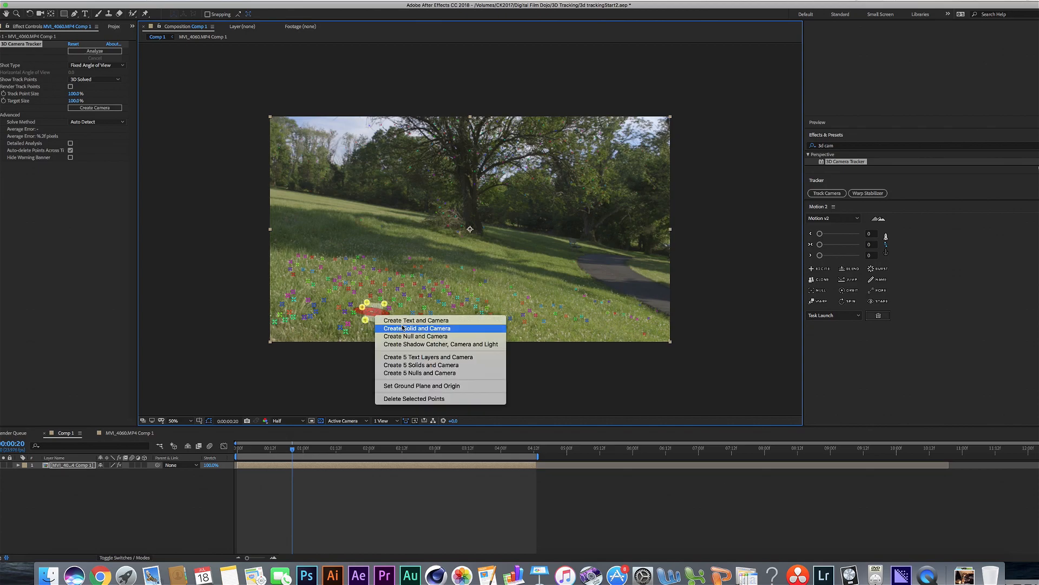
click(418, 328)
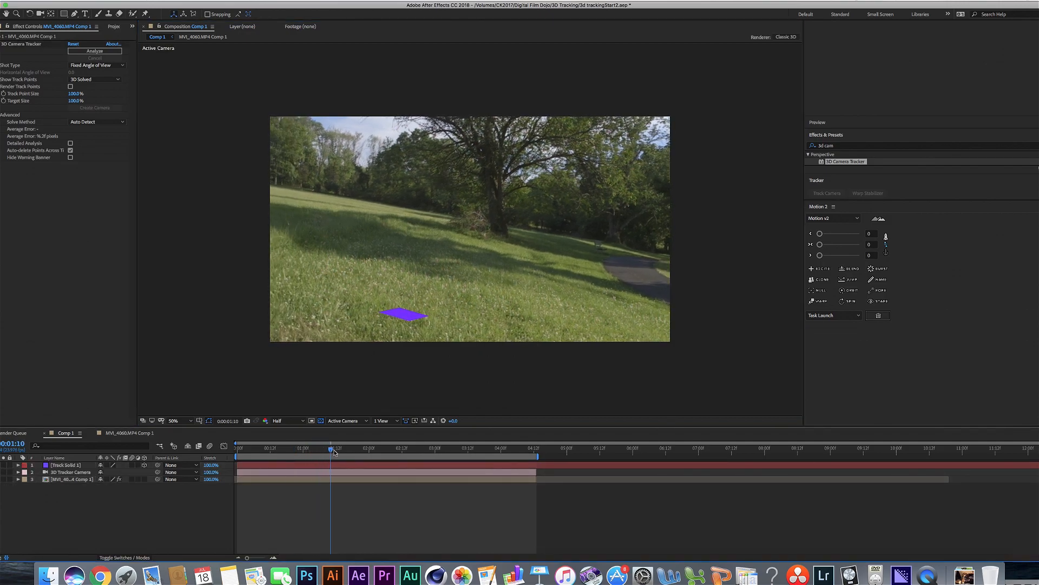
drag(331, 448, 274, 448)
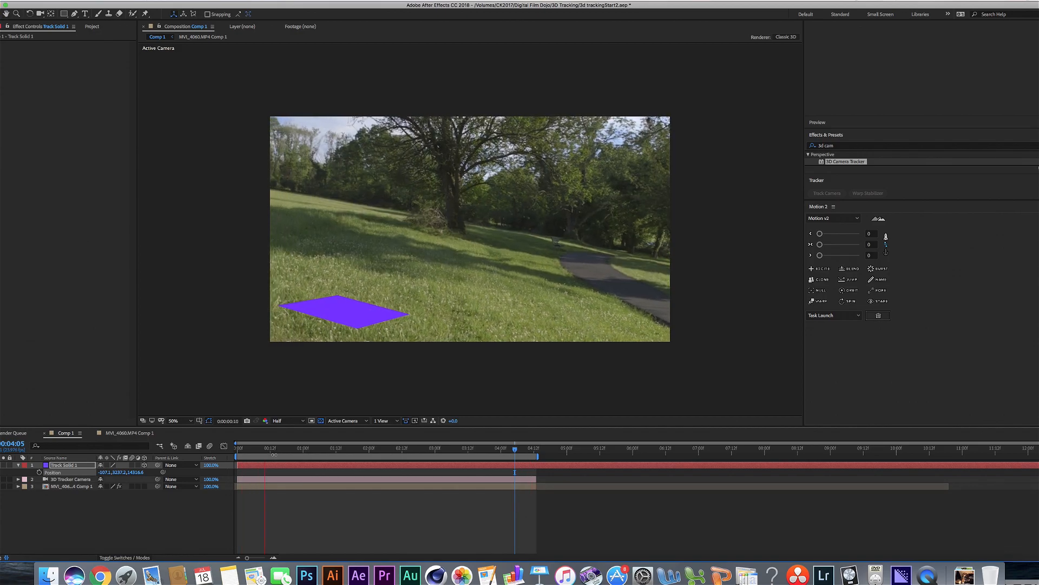
- Reveal the tracked purple solid's position values and select the layer
click(274, 454)
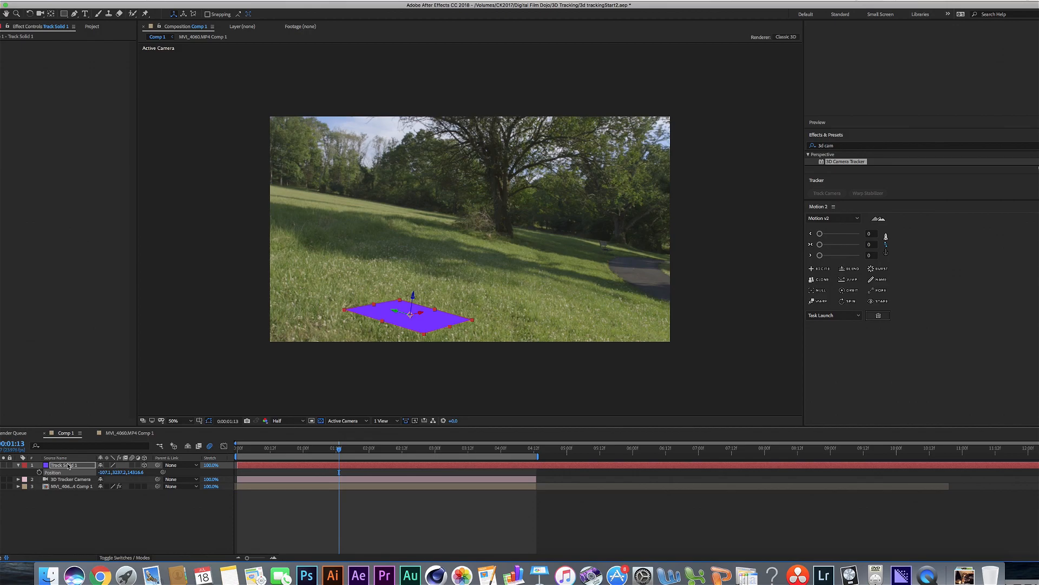
click(158, 8)
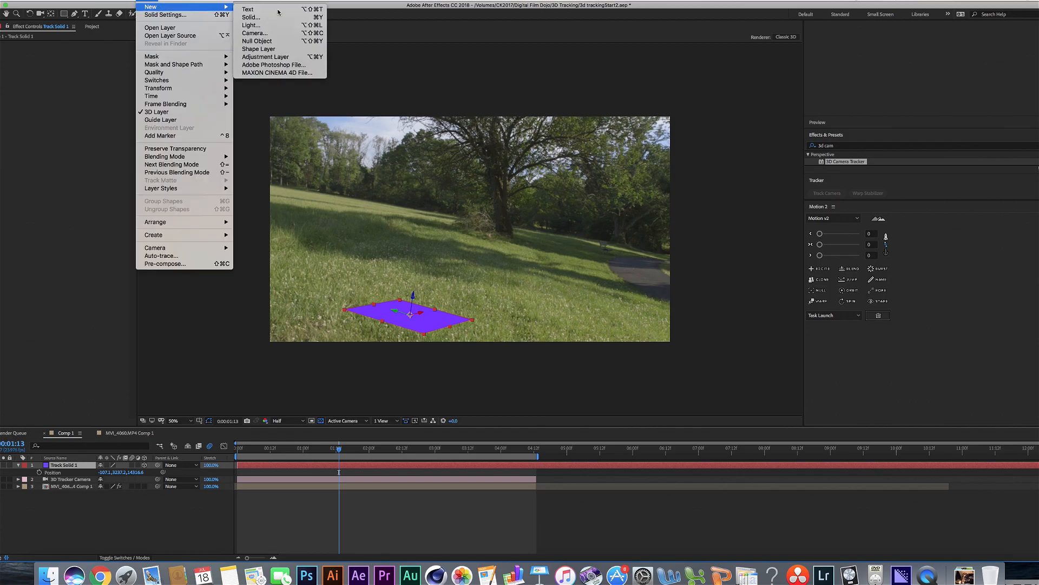
- Add a new red solid layer to the tracked park shot and scale it down
click(251, 18)
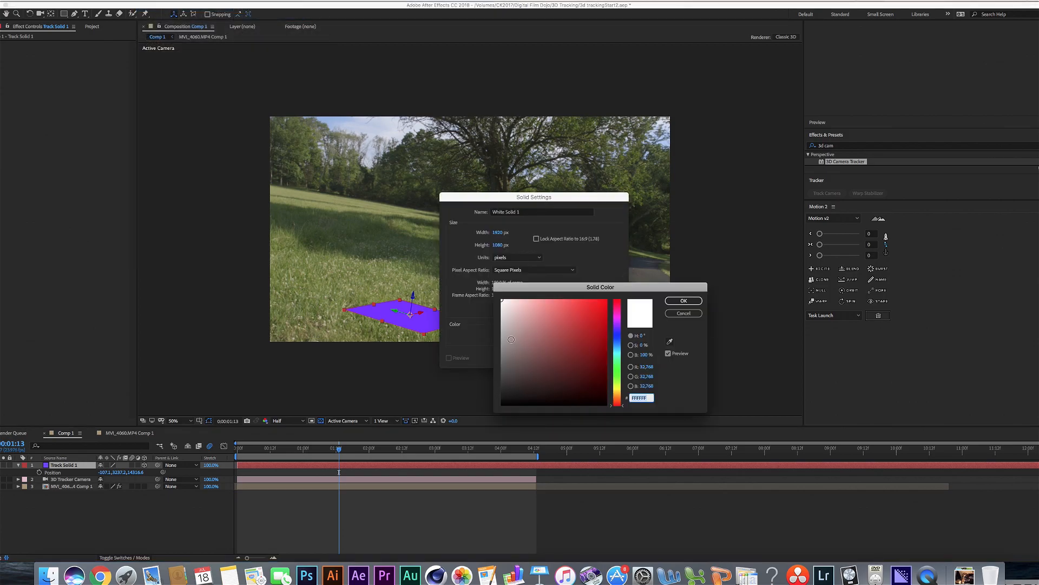
click(685, 301)
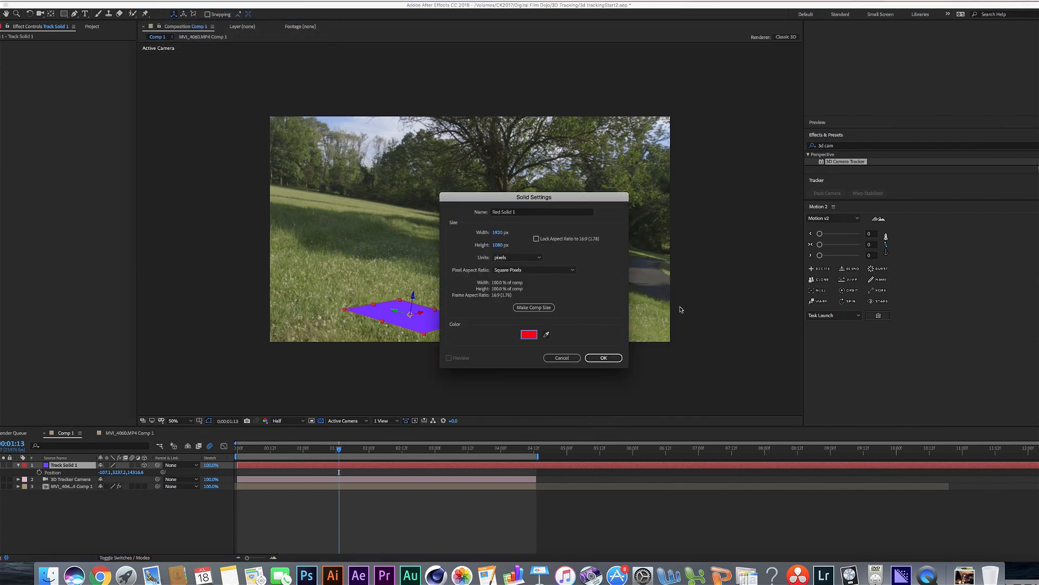
click(604, 357)
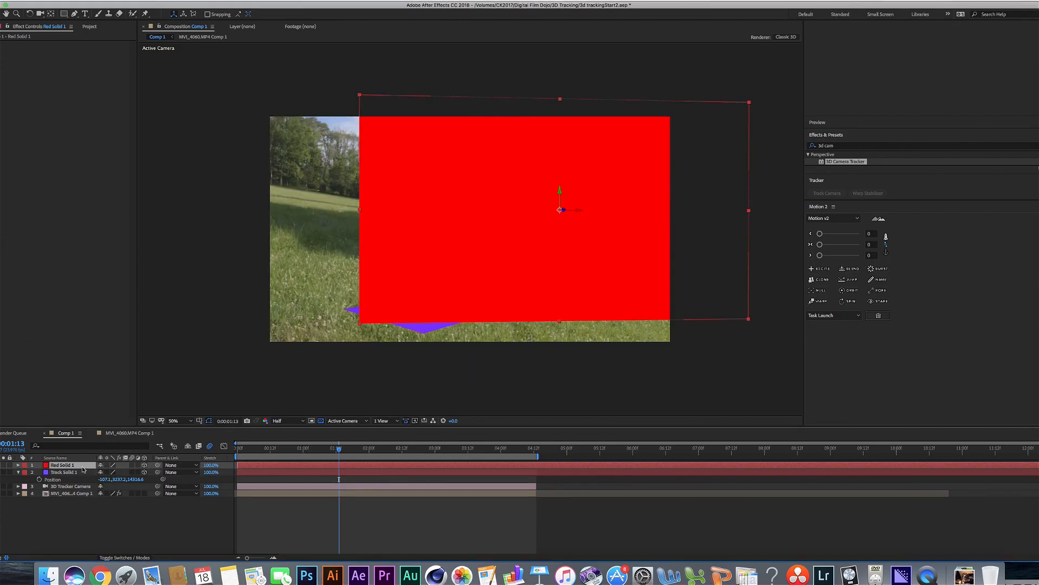
click(19, 465)
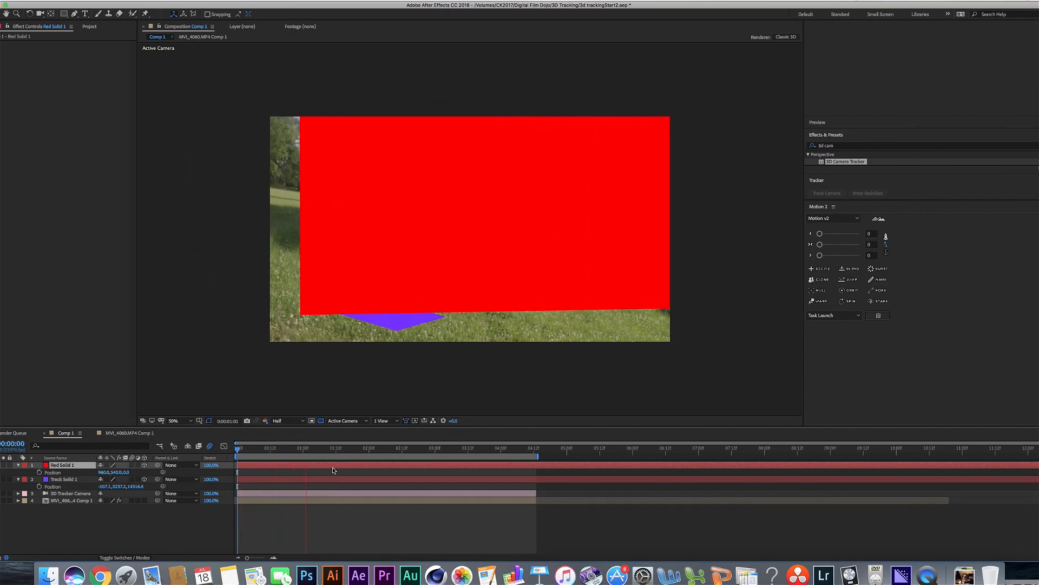
- Lower the viewer preview resolution to Quarter quality
click(277, 420)
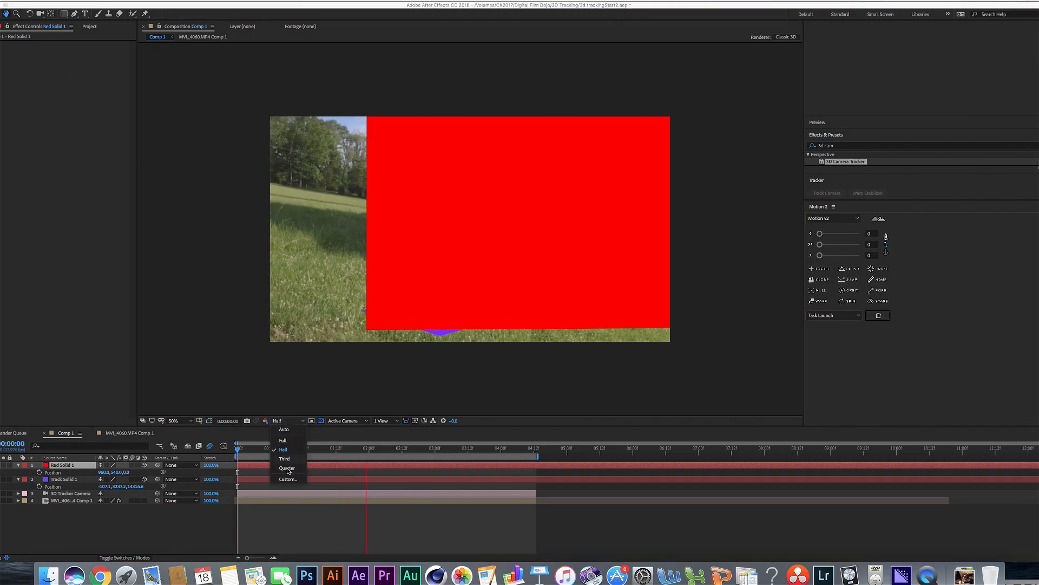
click(286, 467)
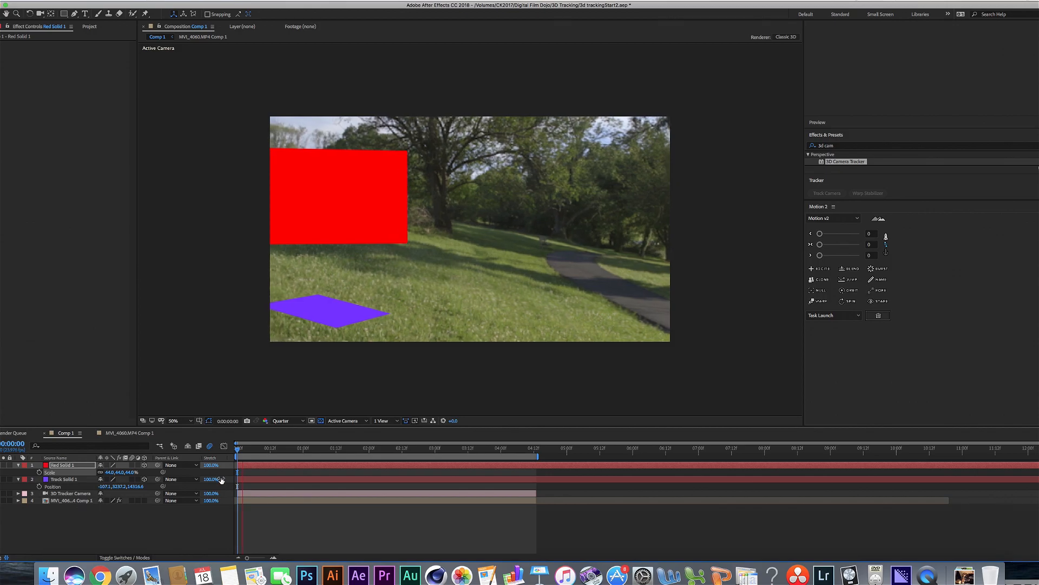
- Scrub later in the footage to check the red solid stays in place on the right of the shot
click(492, 448)
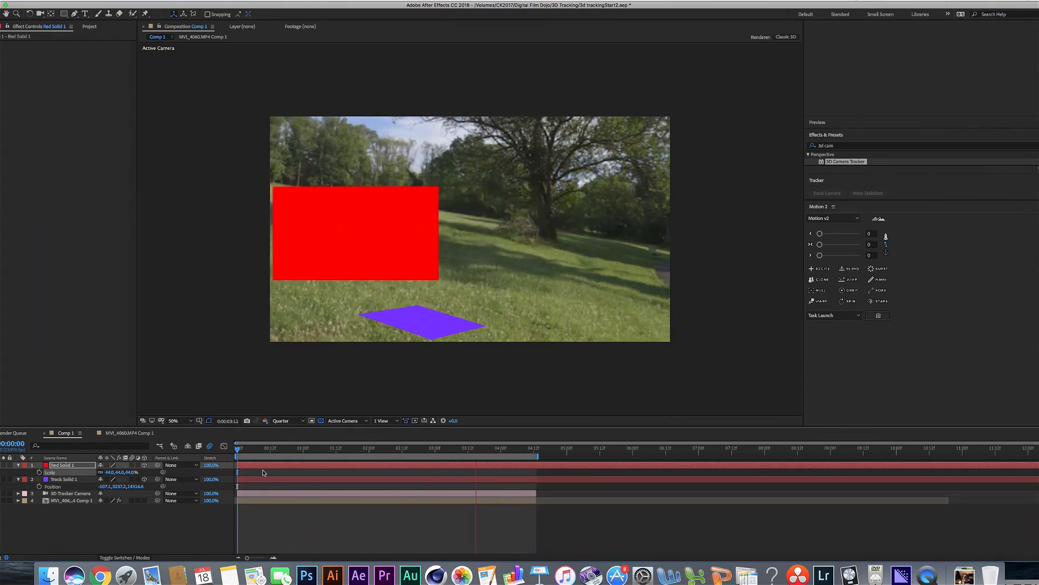
click(306, 469)
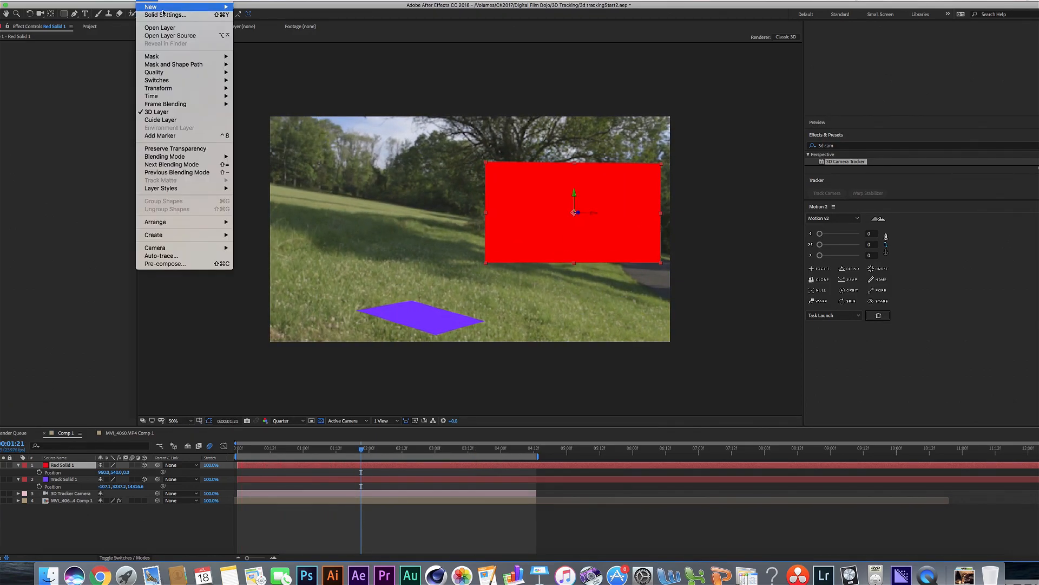
- Add a lime-green solid layer and place it on the hillside near the tree
click(165, 15)
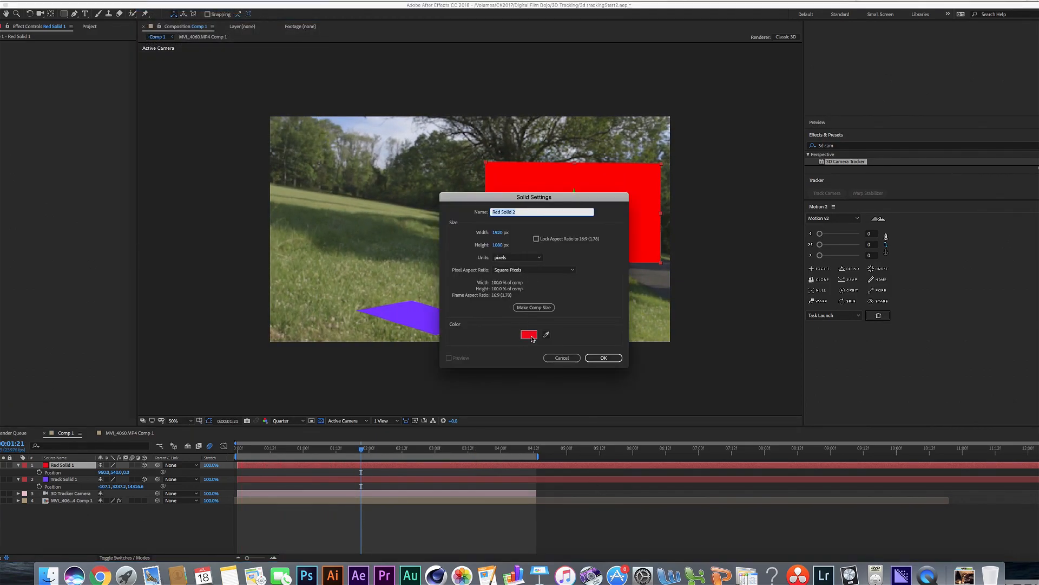
click(528, 334)
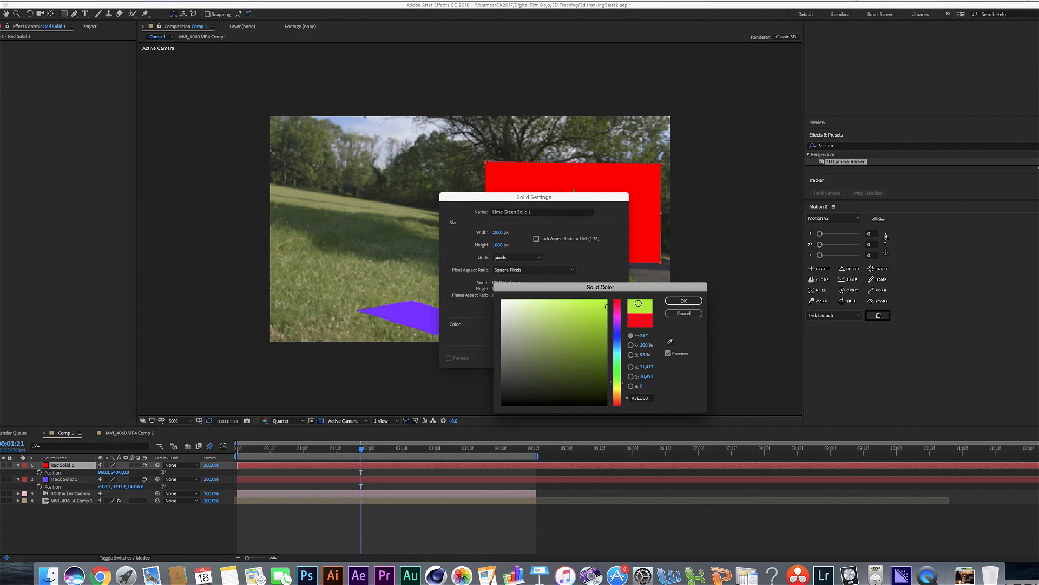
click(685, 301)
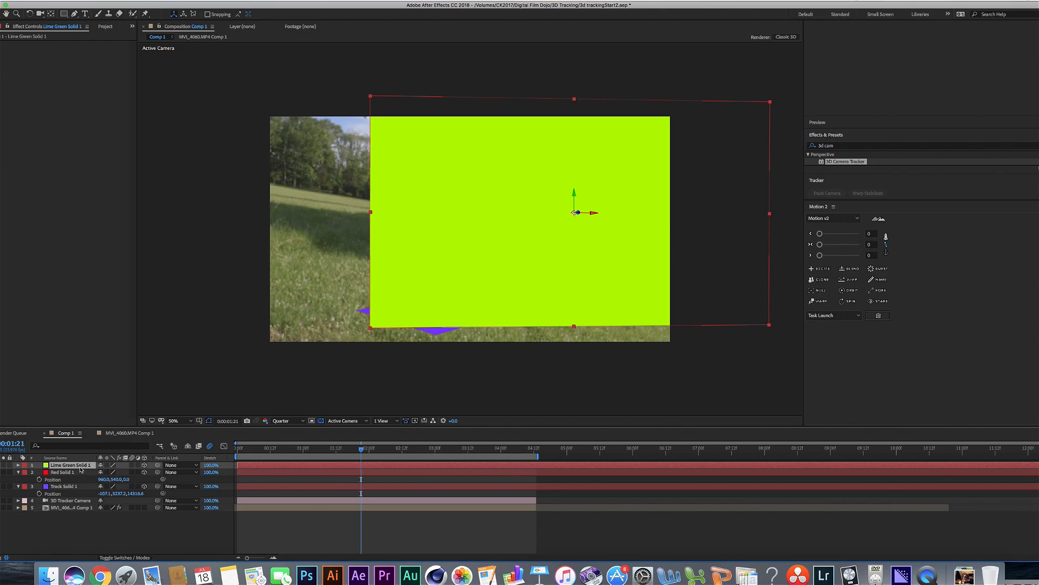
click(20, 464)
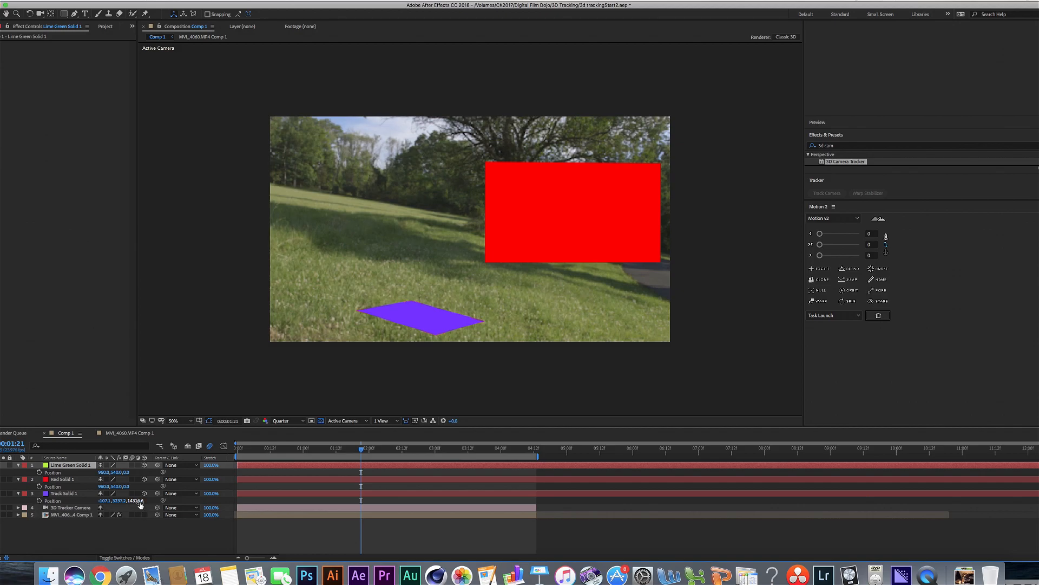
mouse_move(432, 332)
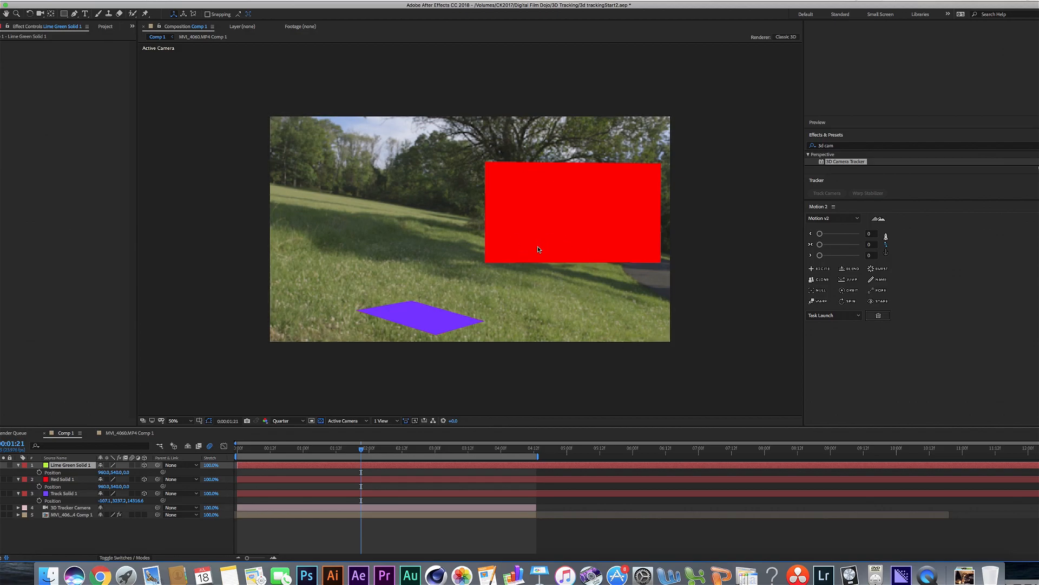
mouse_move(395, 293)
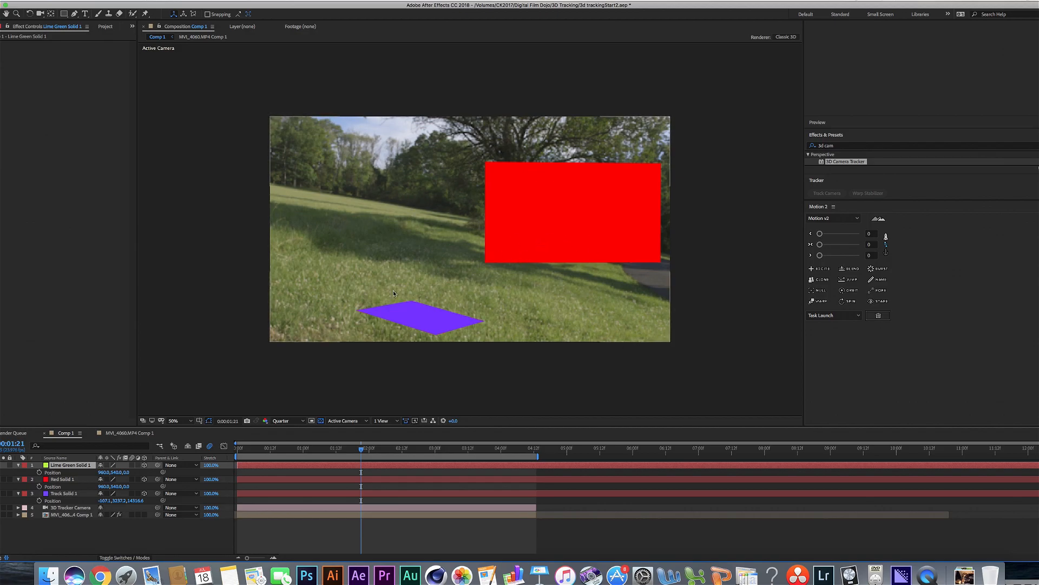
mouse_move(290, 408)
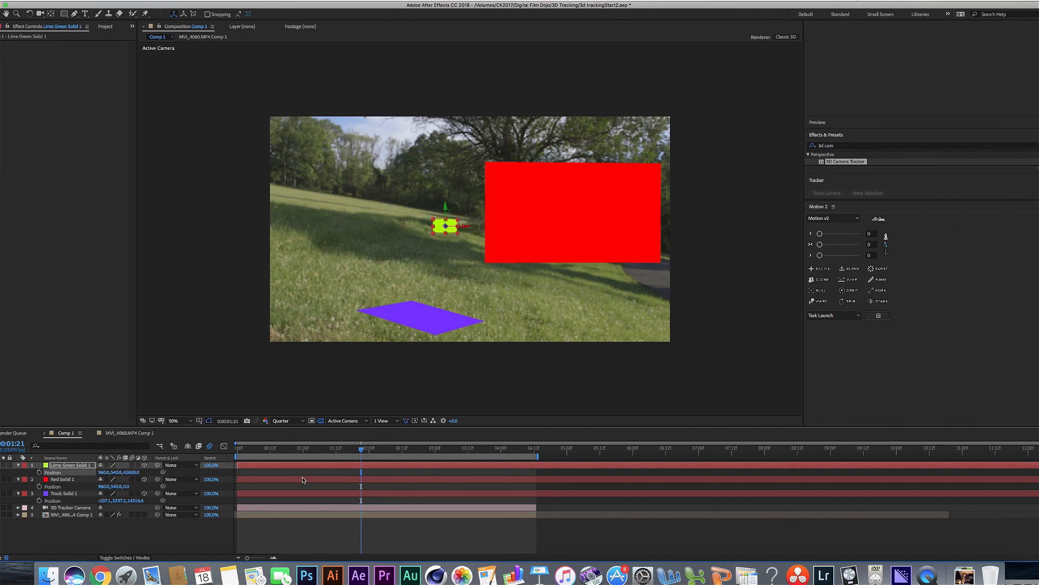
- Scrub from the start to later frames, checking the lime-green solid stays pinned near the tree
click(432, 453)
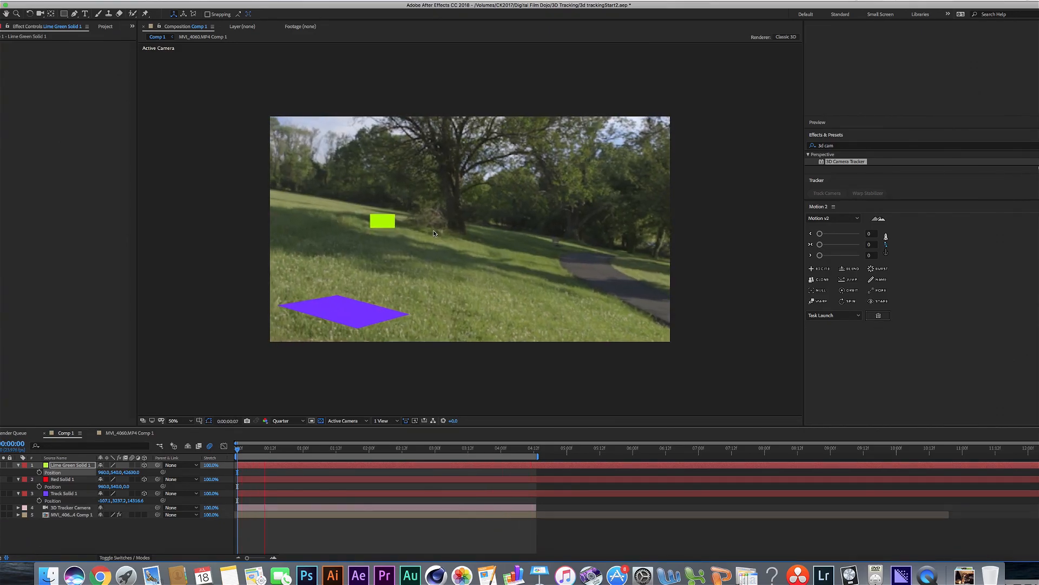
click(390, 449)
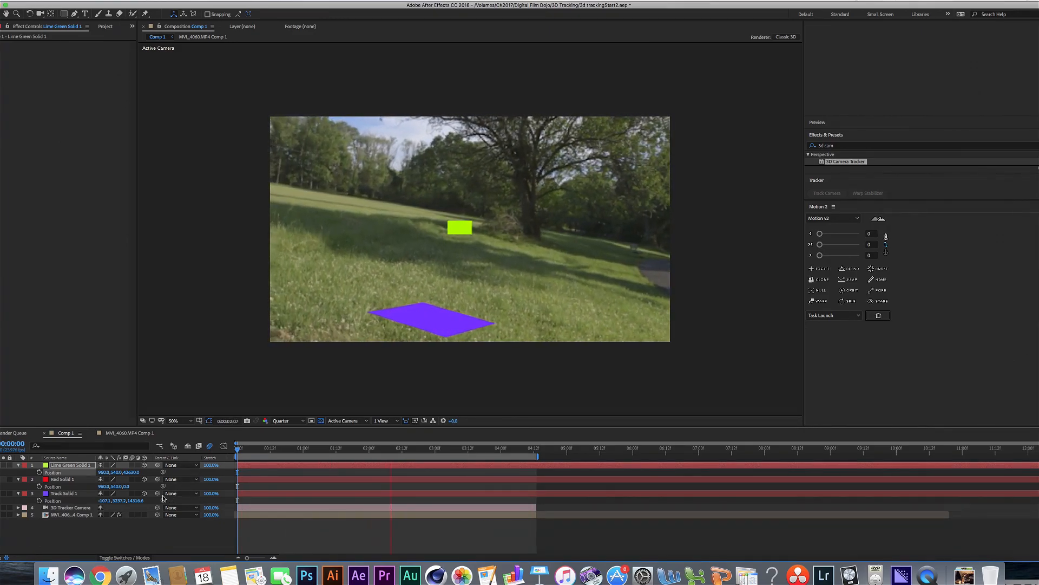
click(507, 456)
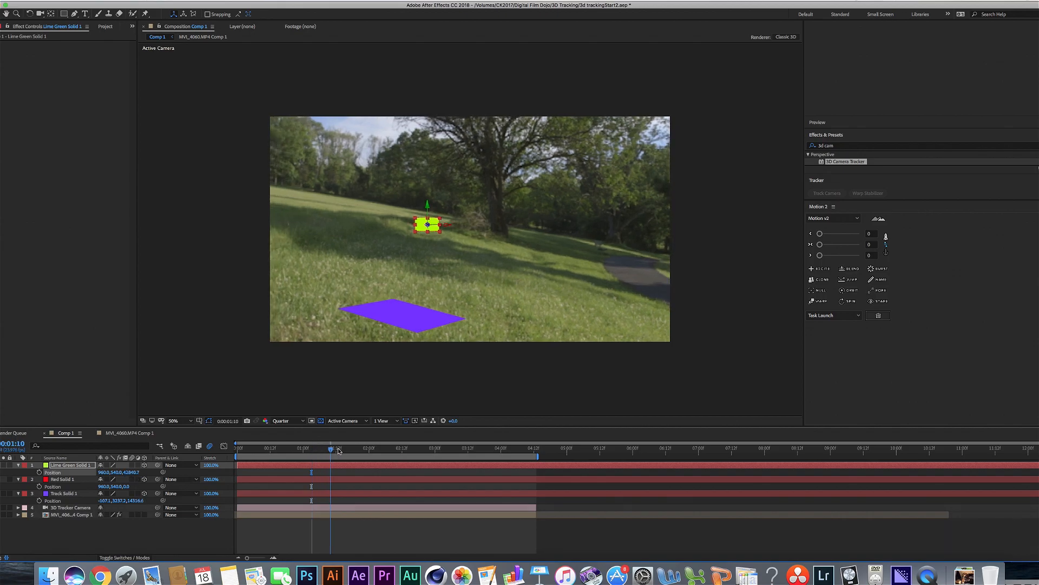
click(391, 448)
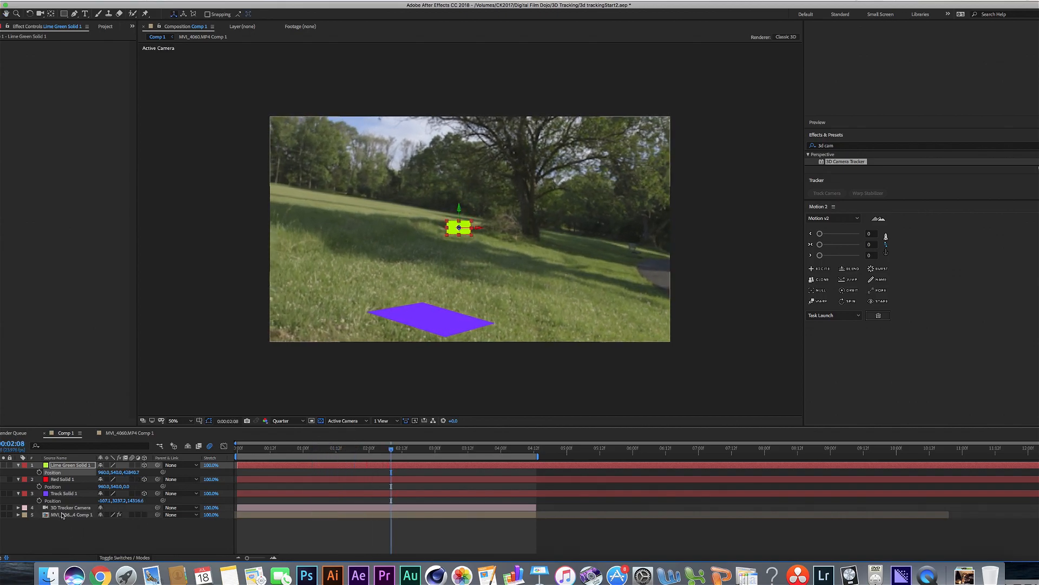
- Create a tracked green solid on the tree trunk from the footage's track points, then deselect it
click(65, 516)
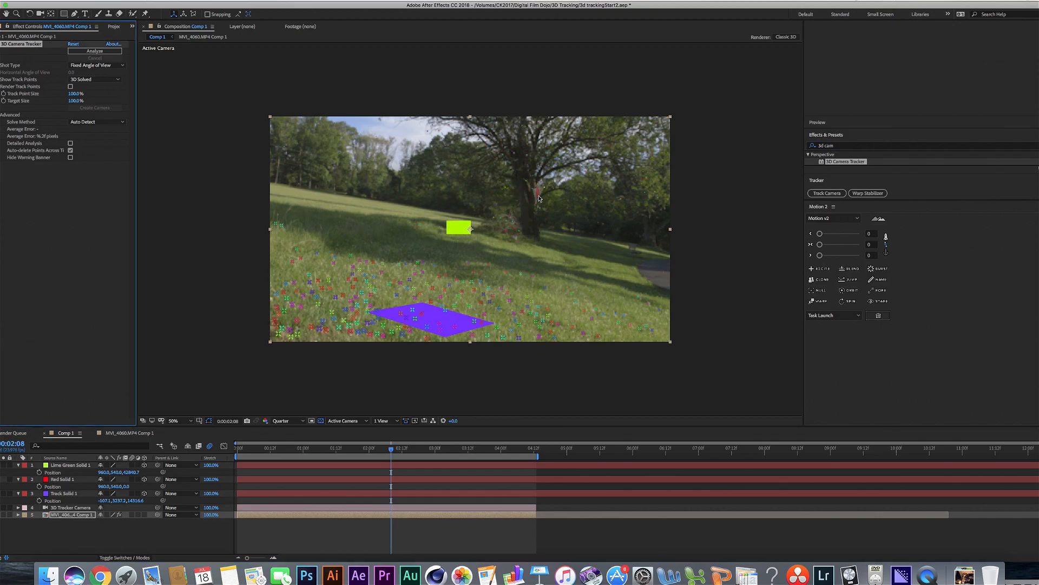
mouse_move(526, 183)
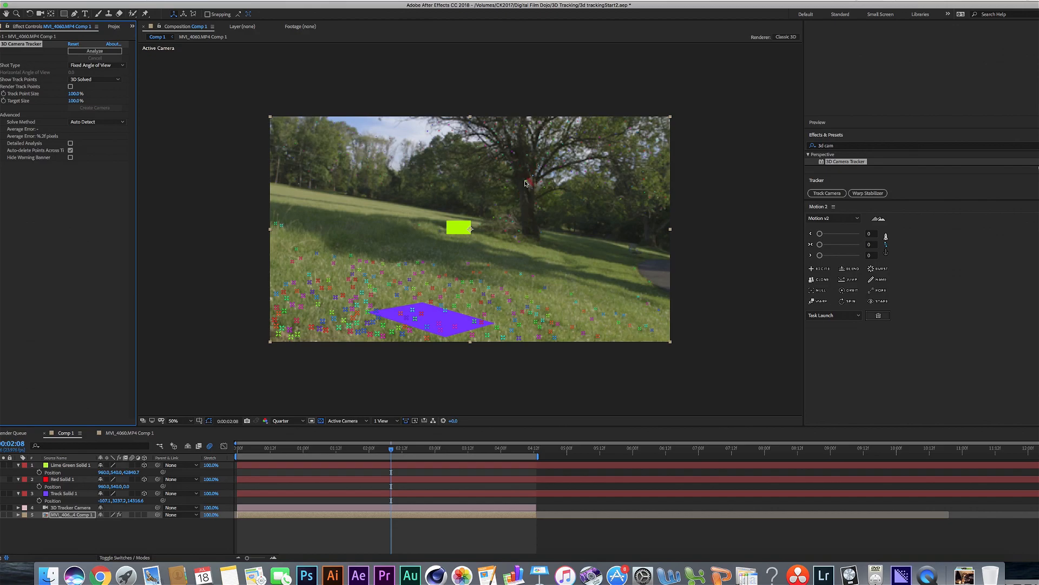
mouse_move(523, 171)
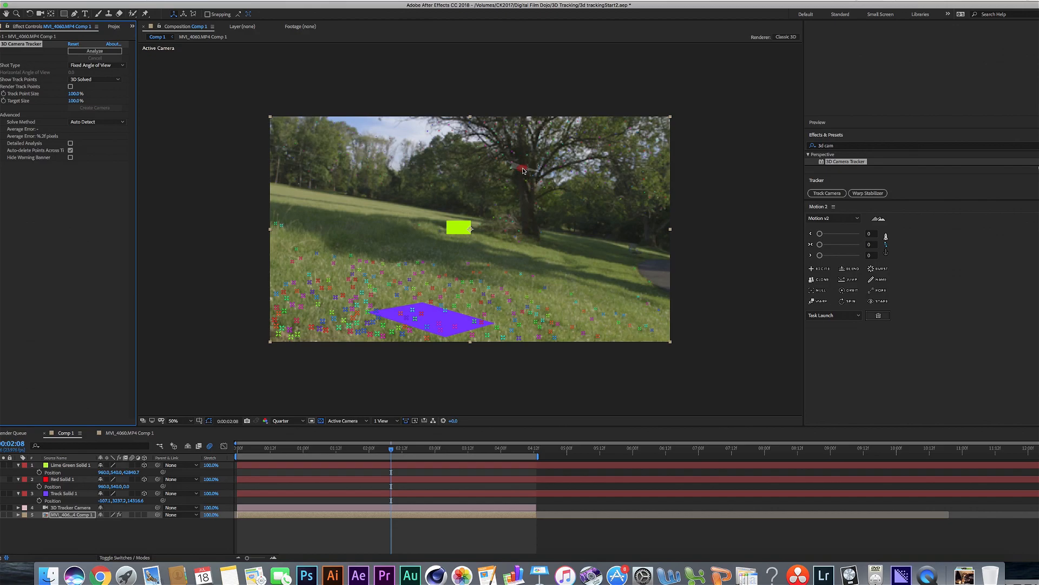
mouse_move(518, 188)
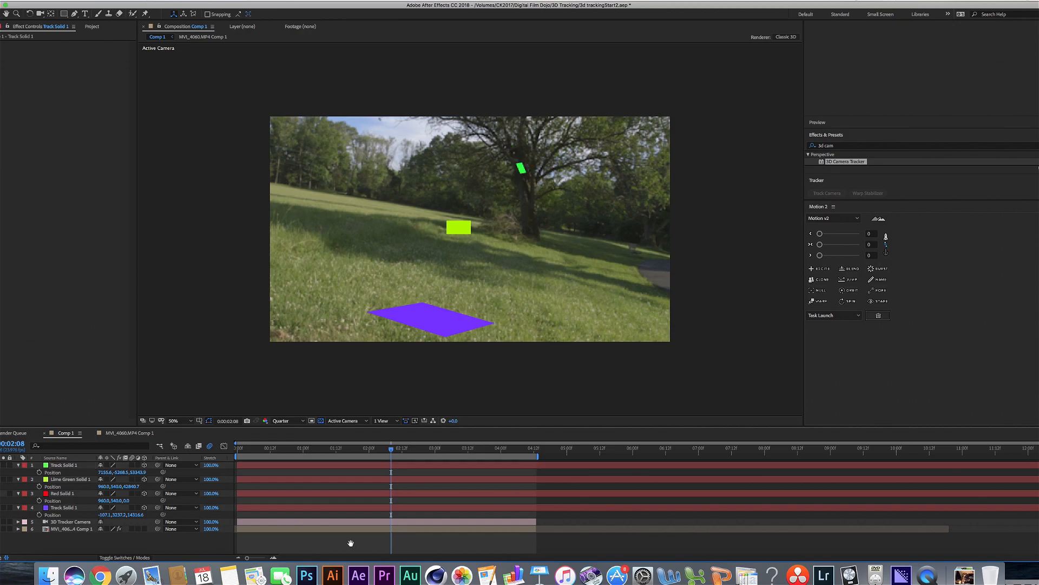
click(240, 448)
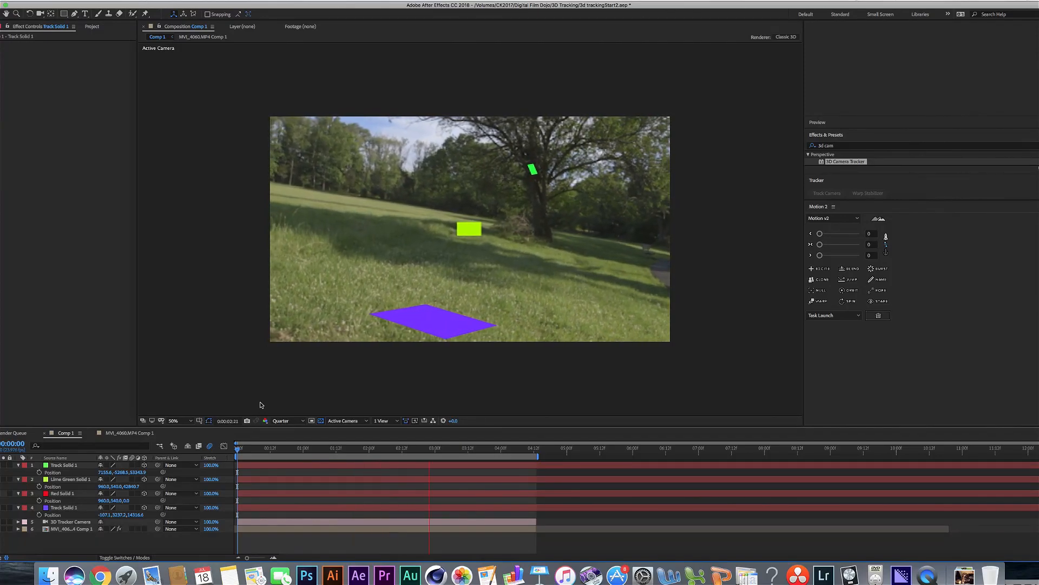
- Remove the test solids and write a white '3D Track' title with the Type tool
click(463, 456)
text(3f)
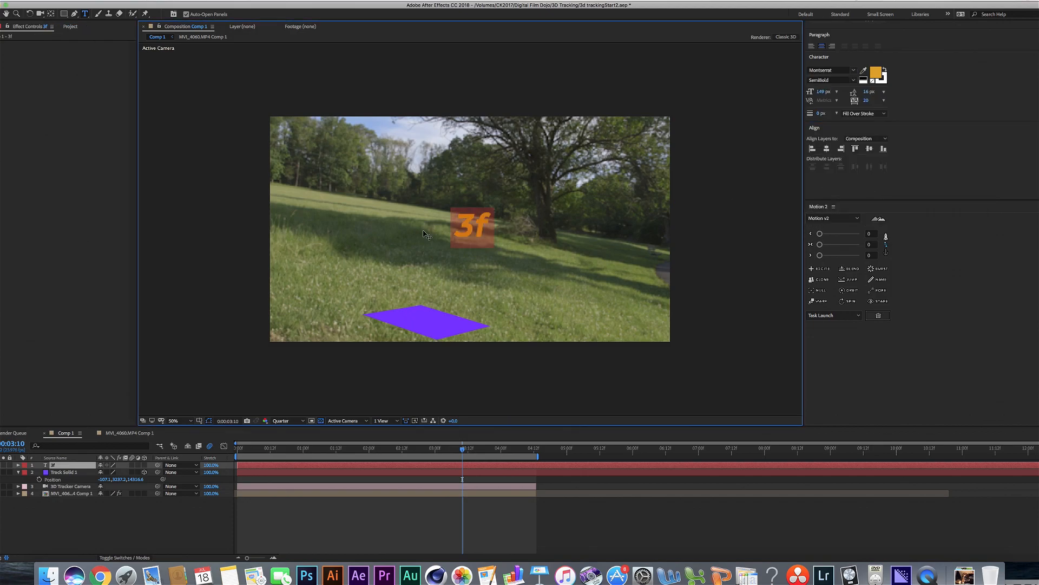
click(879, 69)
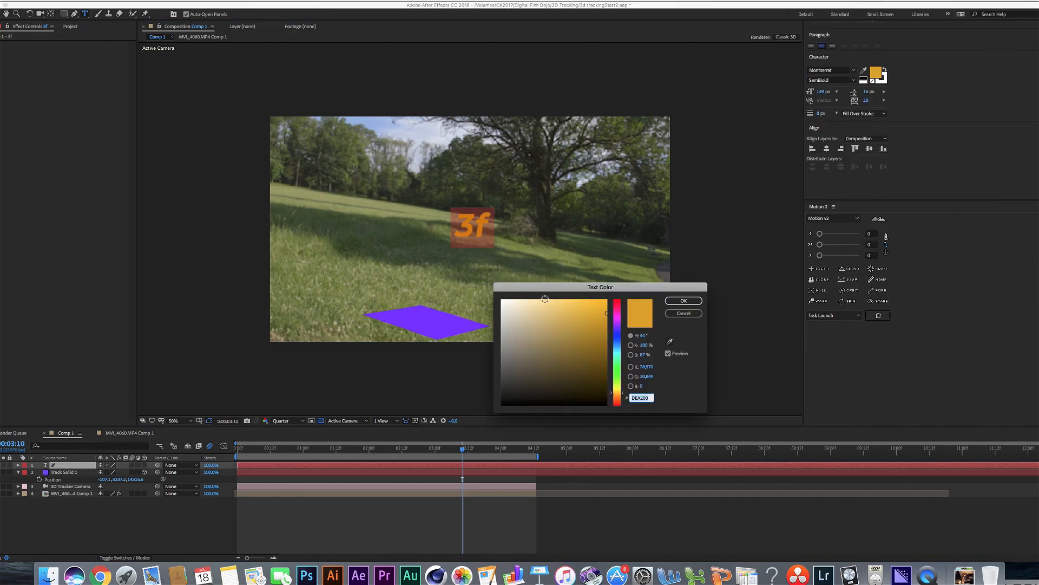
click(685, 301)
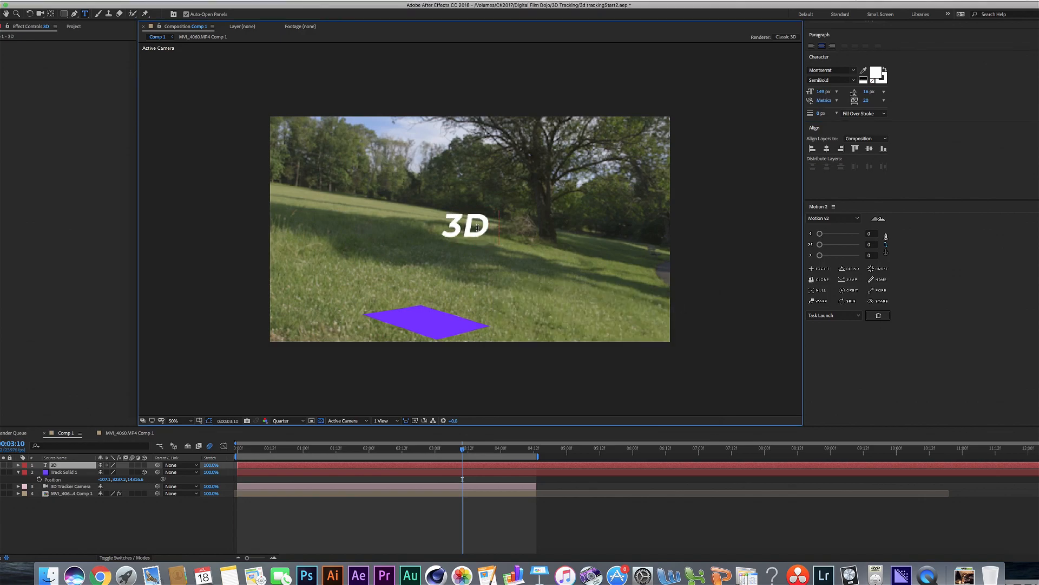
text(Track)
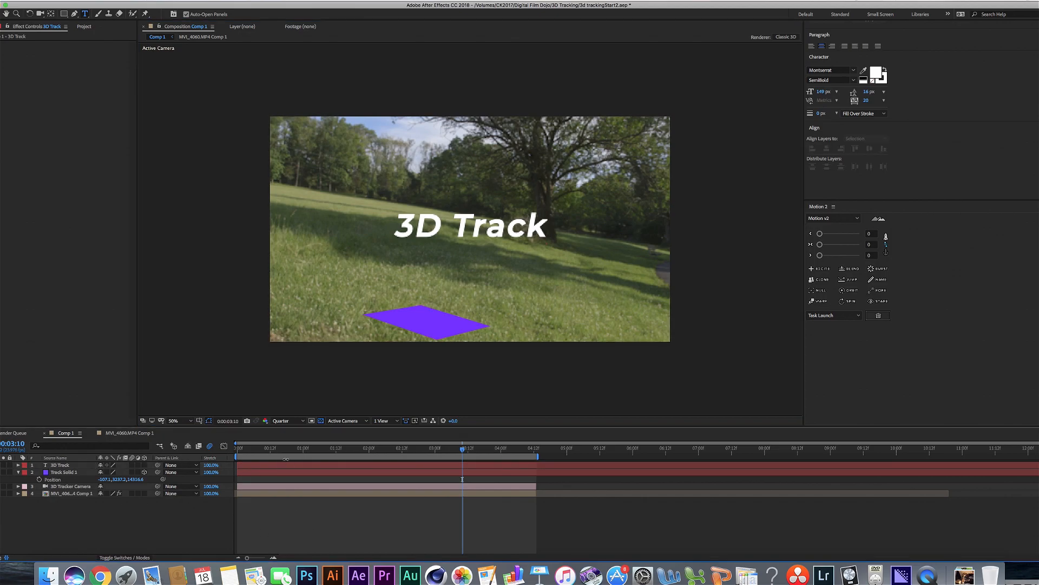
- Make the '3D Track' title a 3D layer and select the purple track solid
click(61, 465)
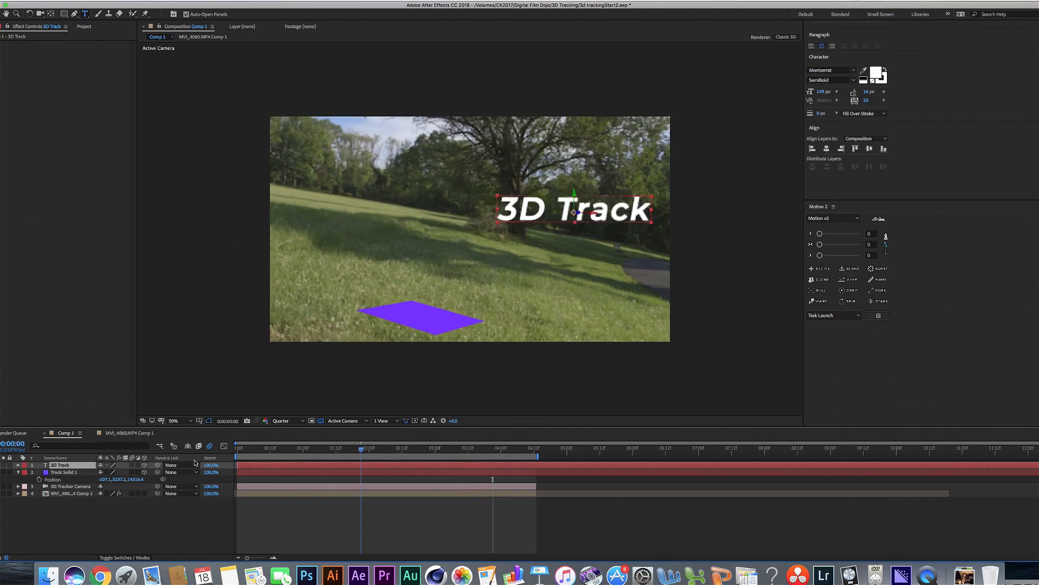
click(271, 448)
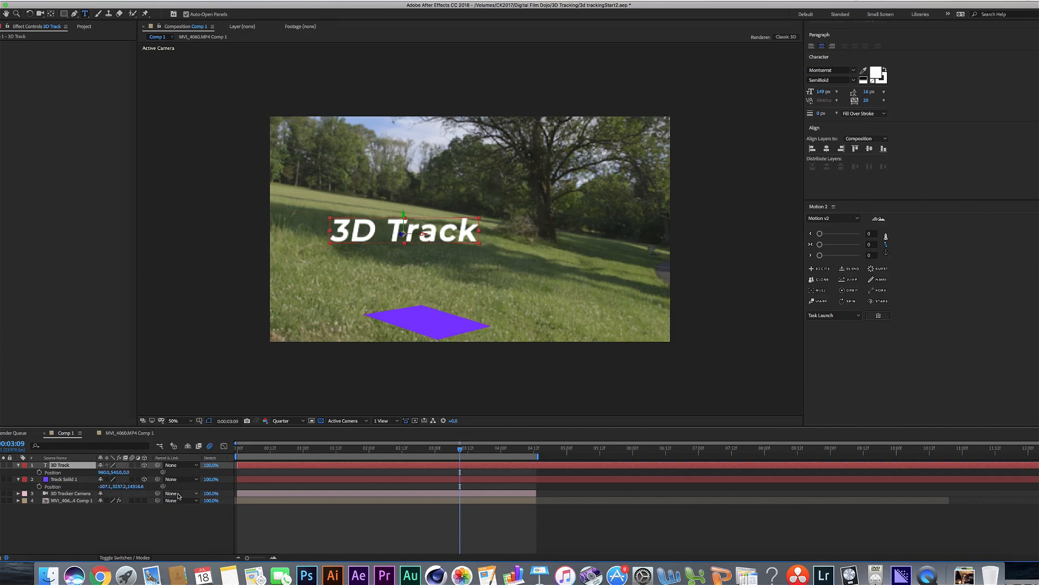
click(64, 478)
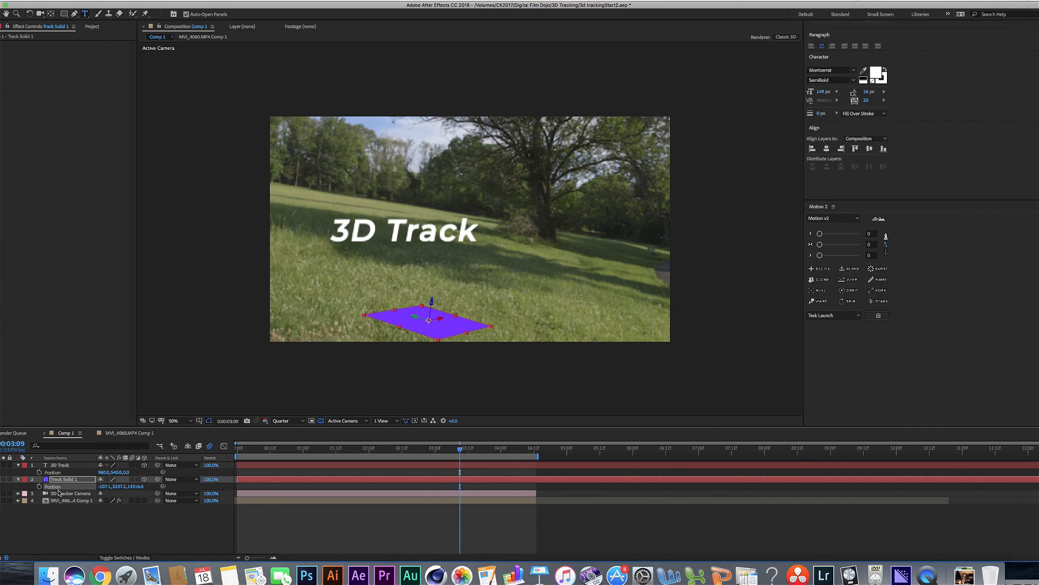
- Give the title Track Solid 1's position, nudge it over the grass, then delete the title layer
click(59, 465)
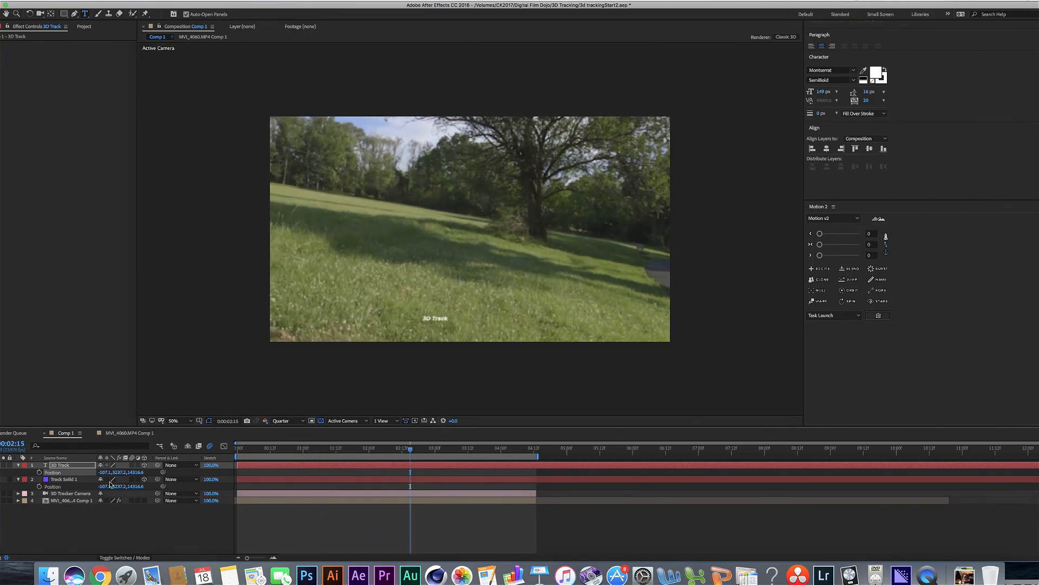
click(468, 452)
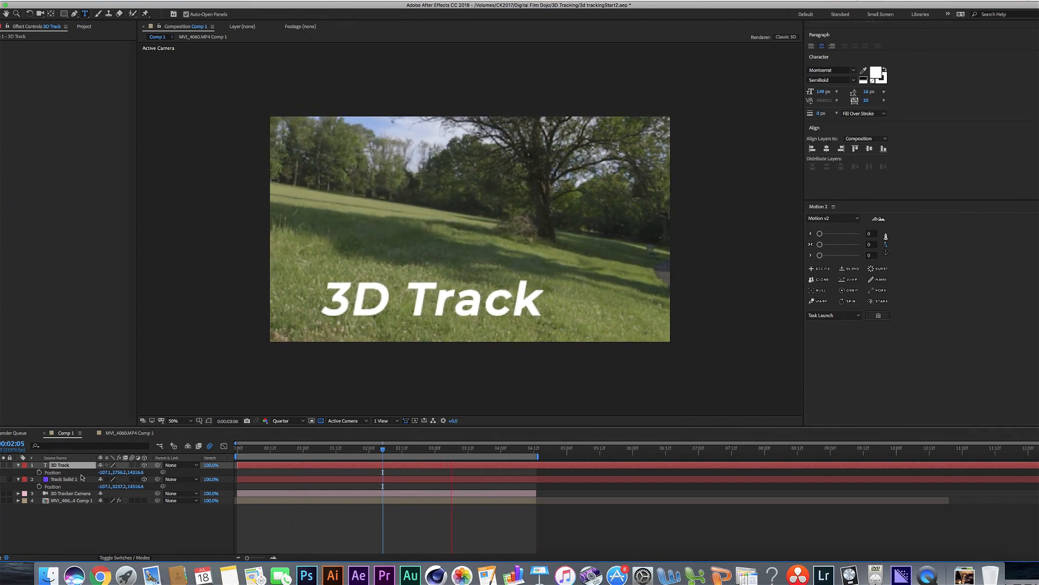
click(452, 449)
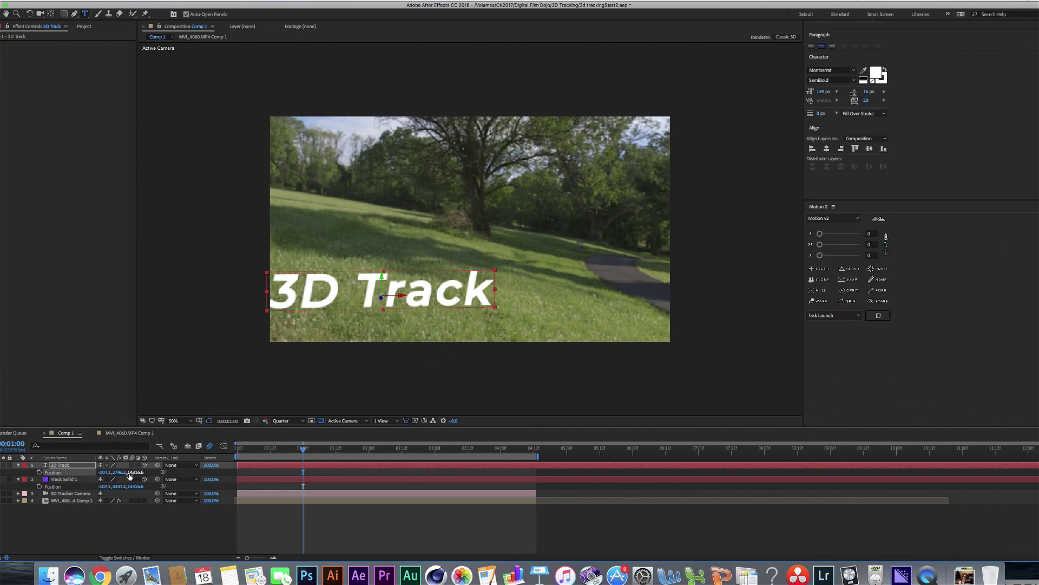
drag(380, 288, 390, 259)
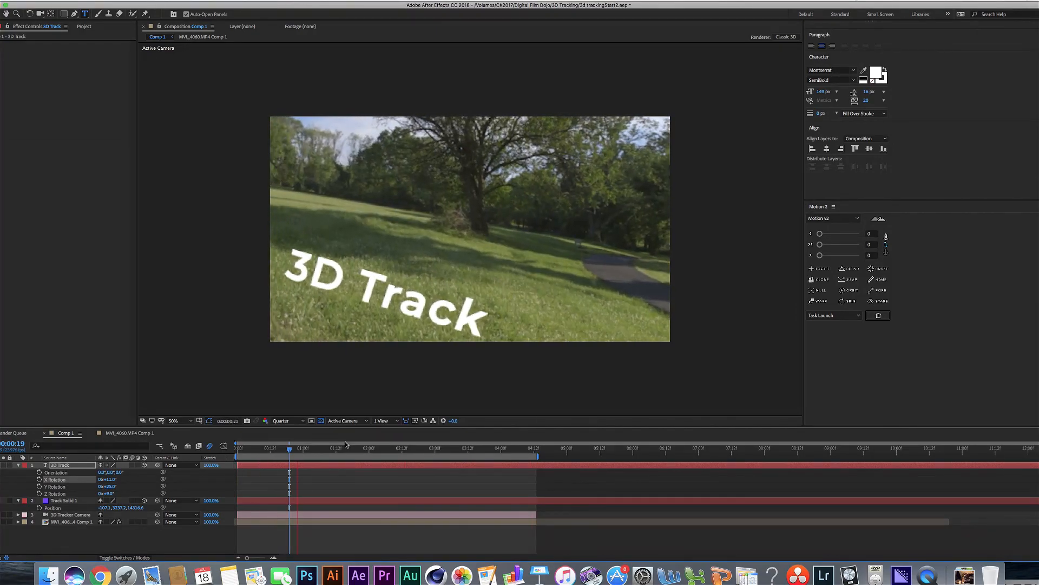
click(498, 456)
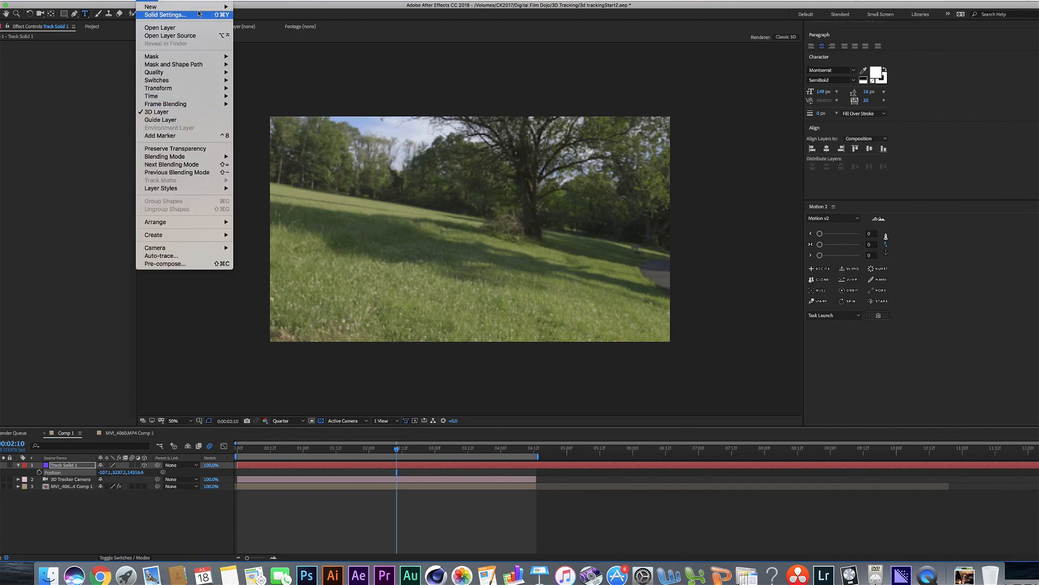
- Set the solid to white, apply the Element effect via 'elem' search and launch Scene Setup
click(165, 14)
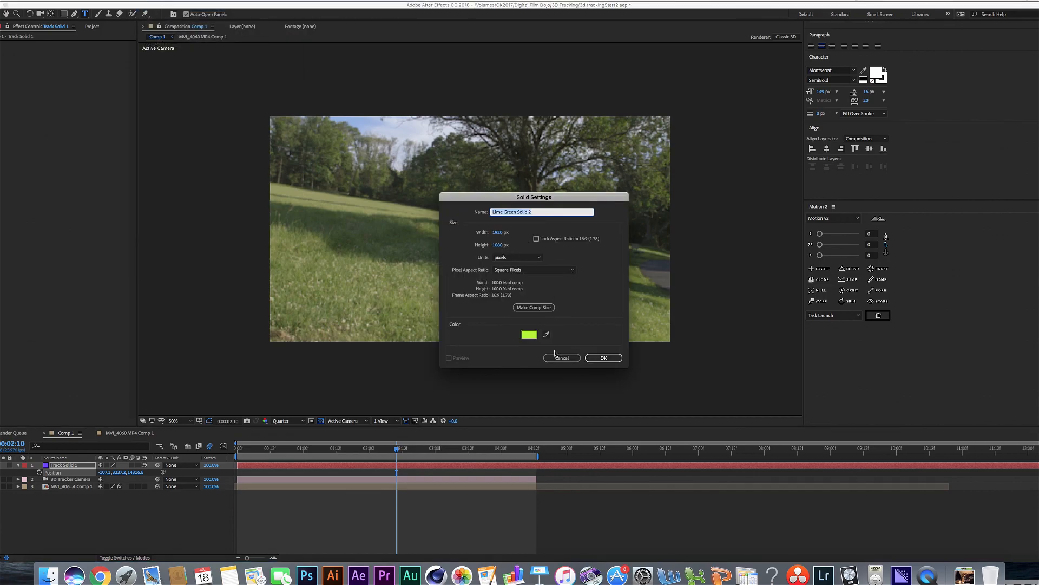
click(528, 334)
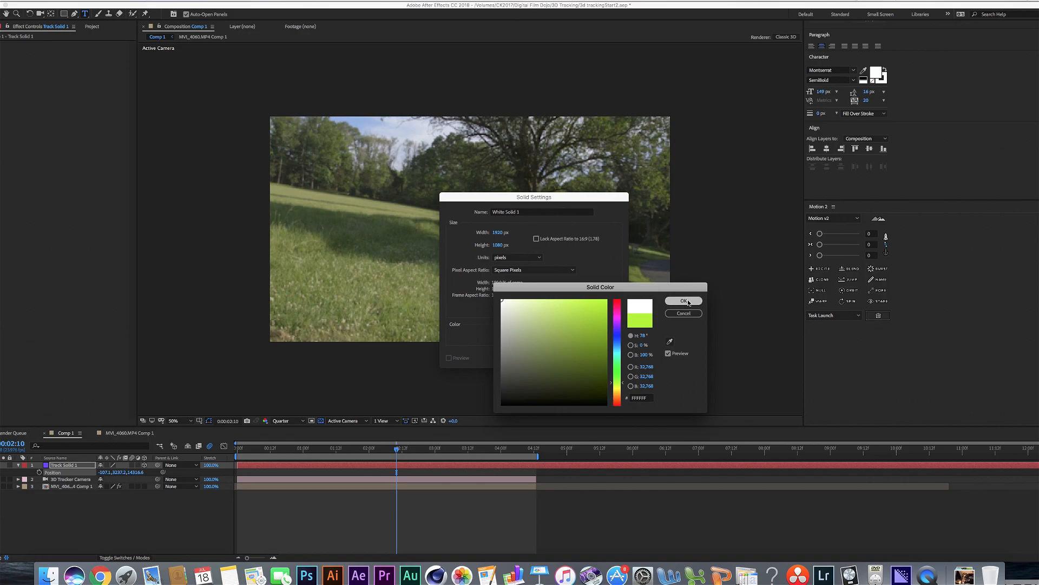
click(684, 301)
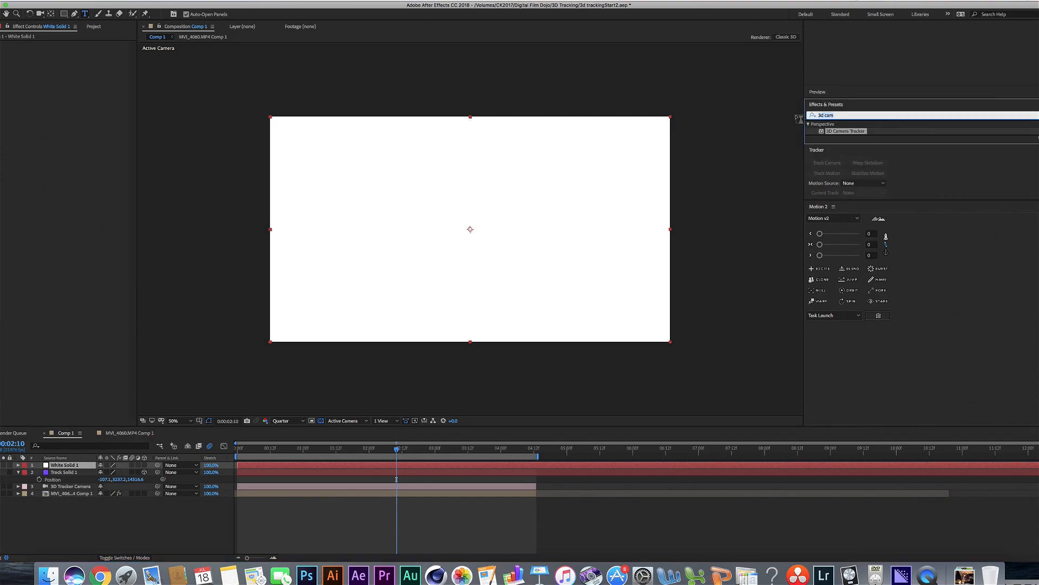
text(element)
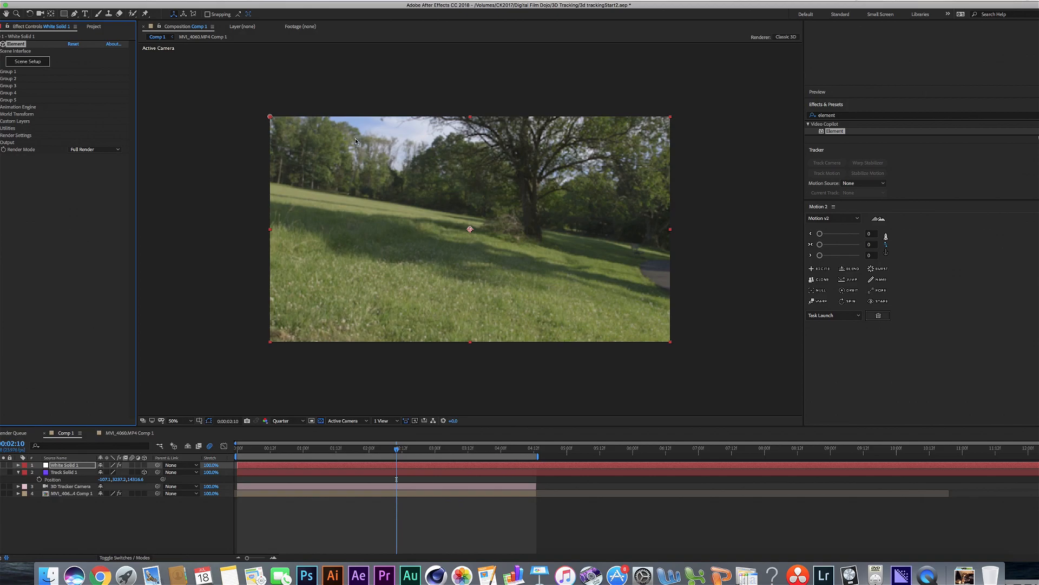
click(28, 61)
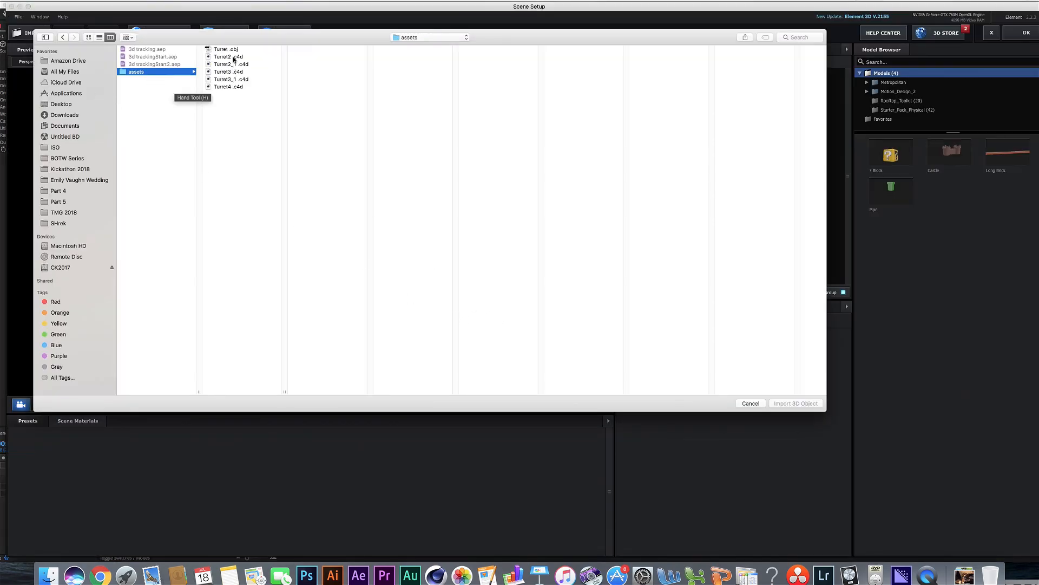
- Import Turret.obj from the assets folder so the white turret shows over the park footage
click(223, 49)
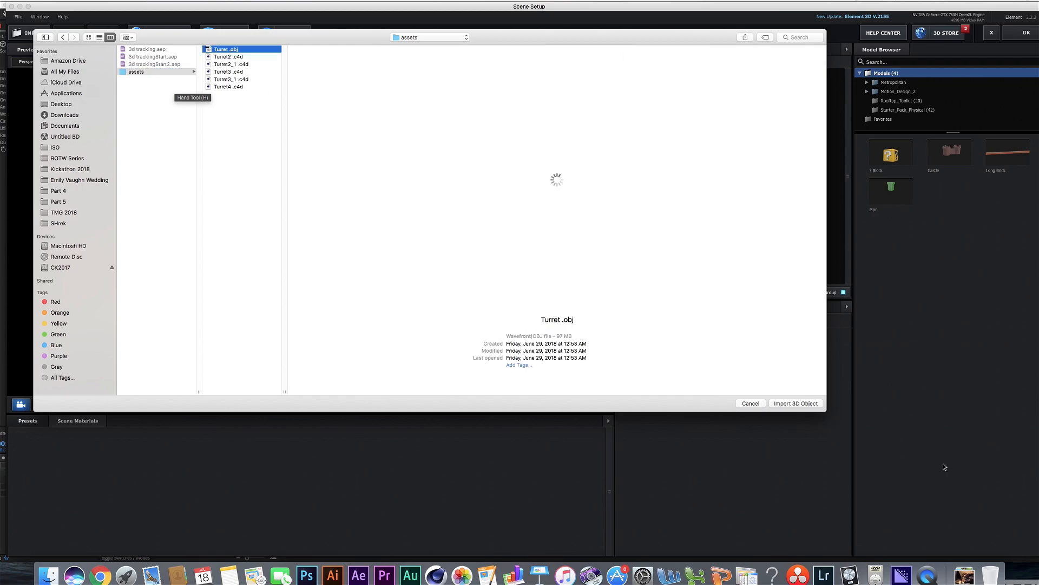
click(752, 402)
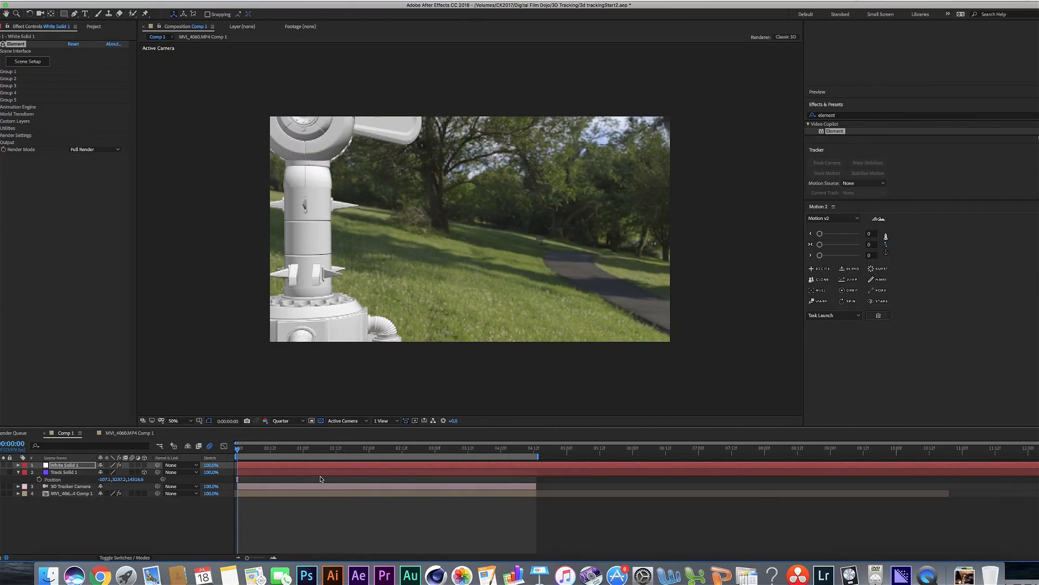
- Lower Element's World Scale and World Position to stand the turret on the grass, checking across frames
click(364, 448)
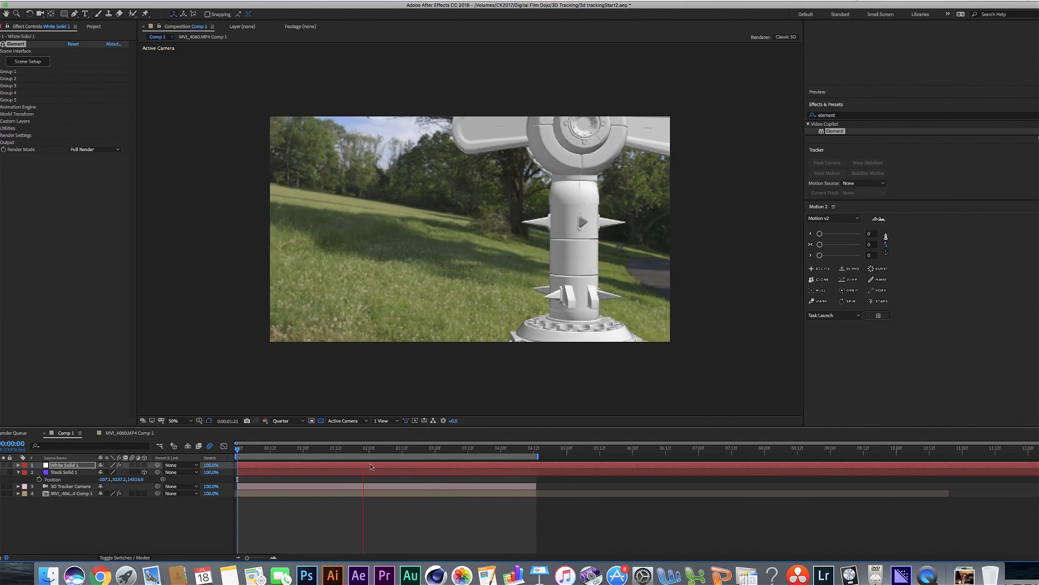
click(405, 448)
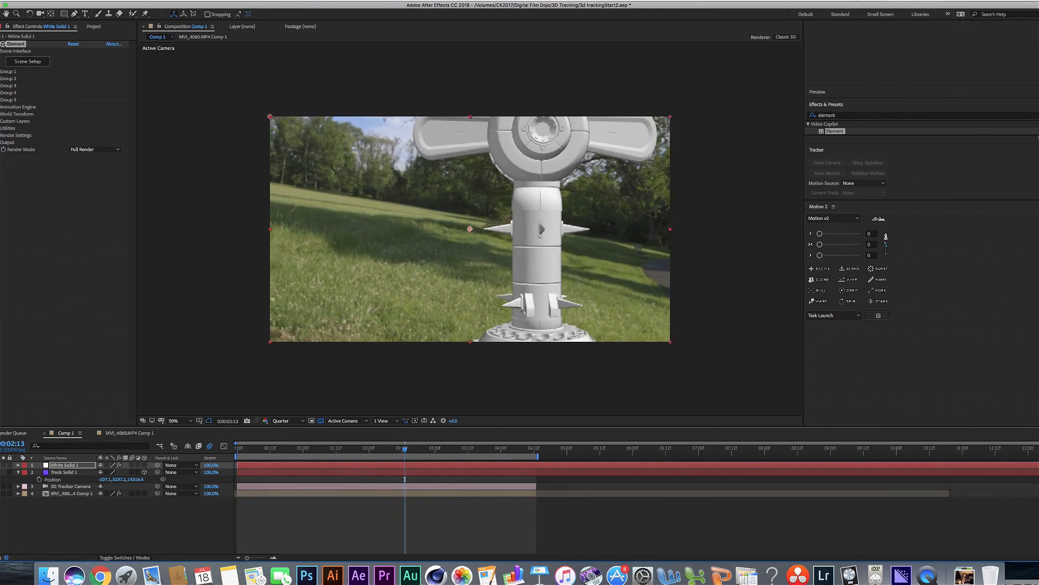
click(5, 113)
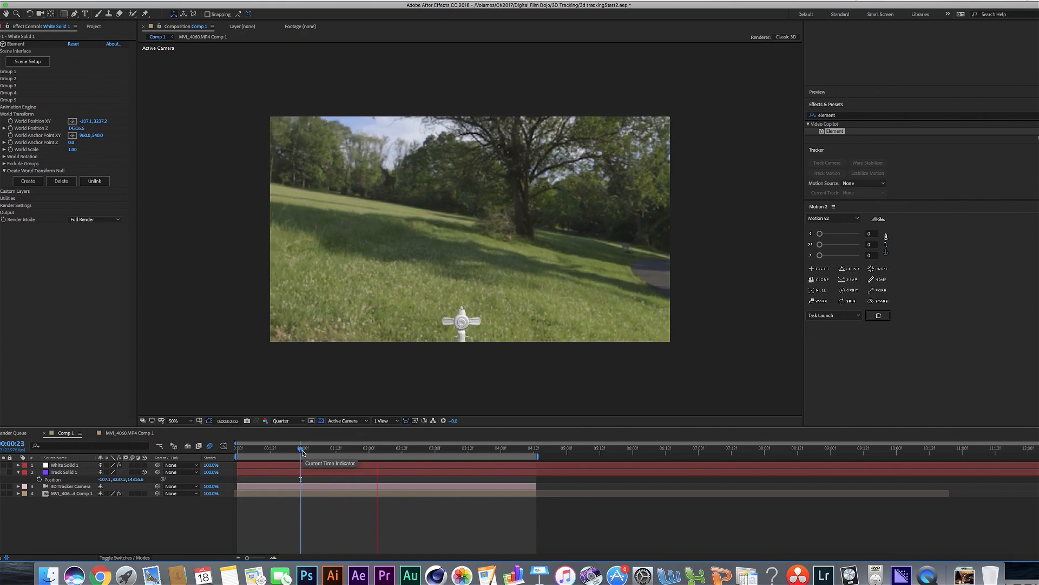
click(466, 448)
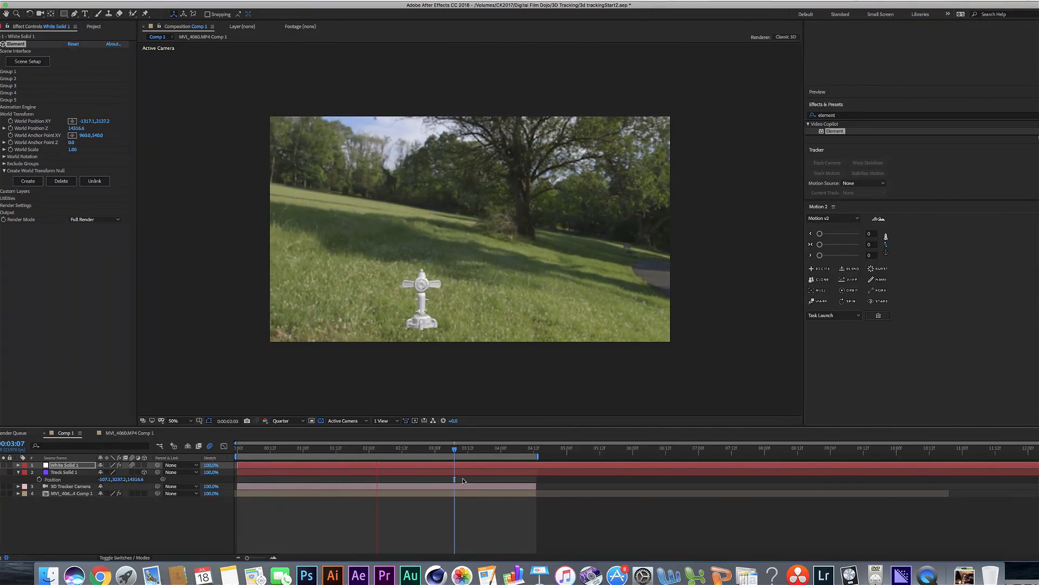
- Raise World Scale and World Rotation Y so the turret faces the camera, checking other frames
click(485, 456)
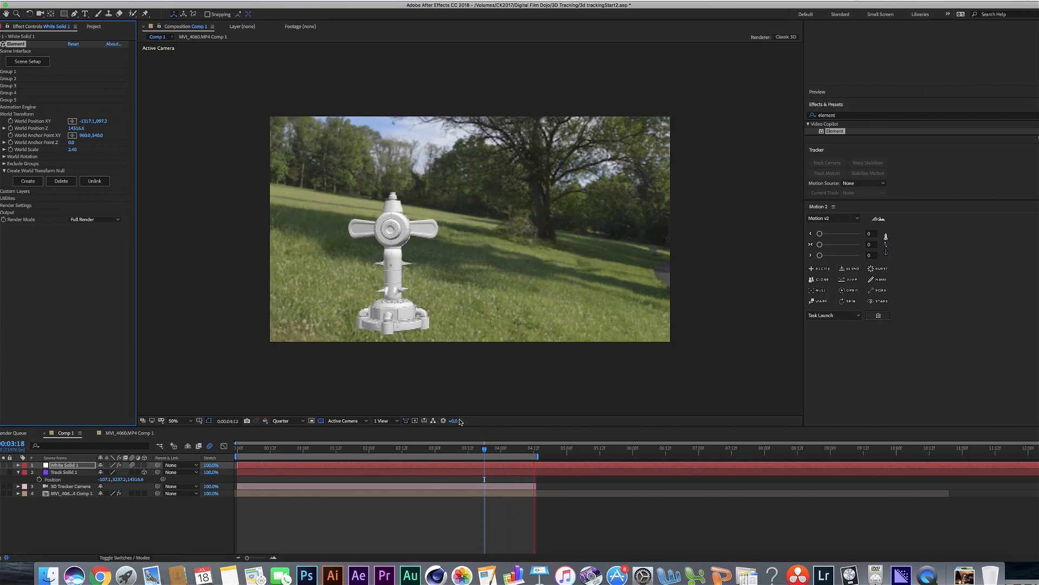
click(240, 449)
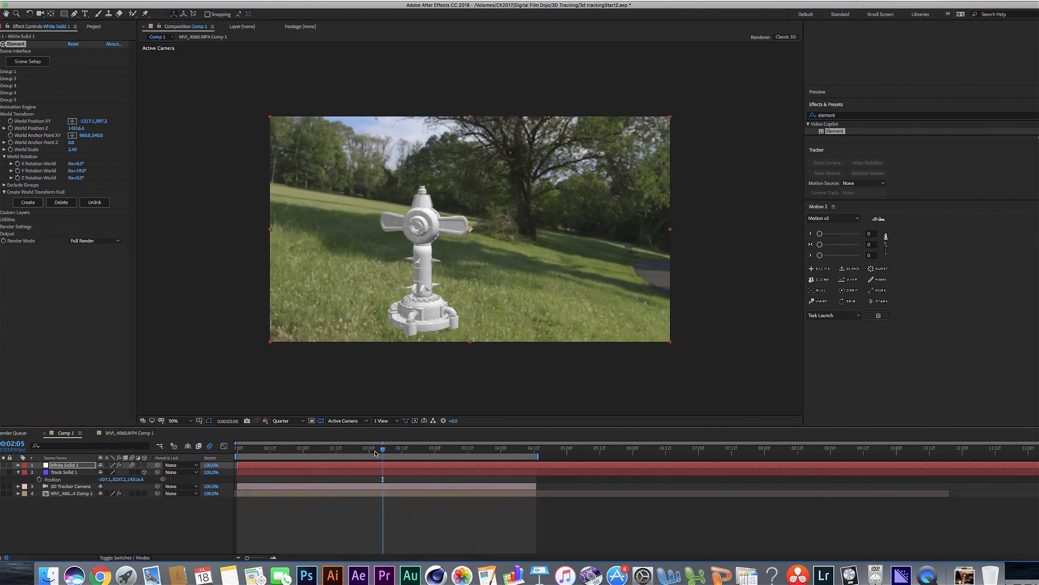
click(283, 448)
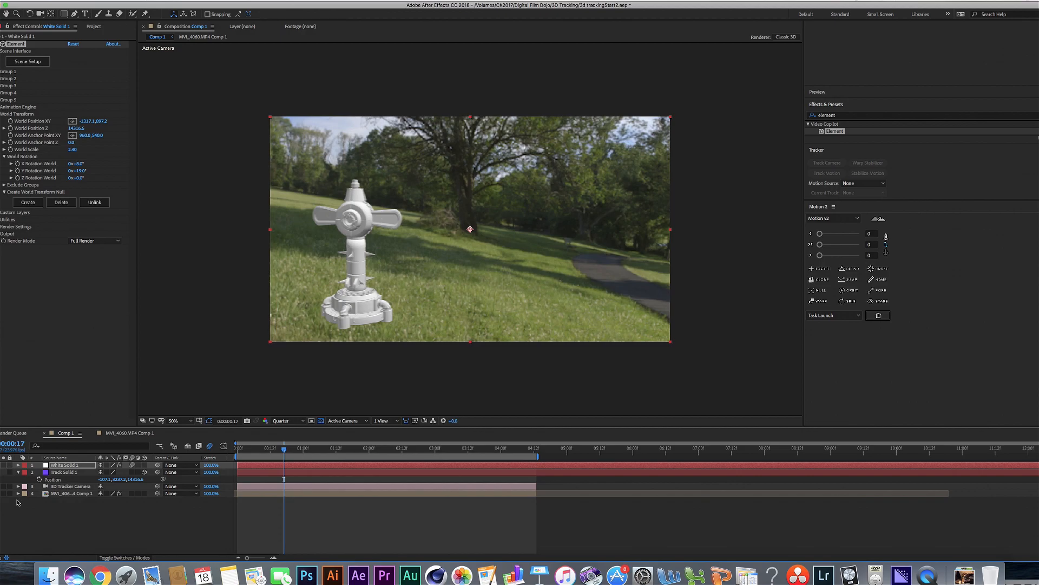
- Select Track Solid 1 and scrub to confirm the turret follows the tracked ground
click(63, 472)
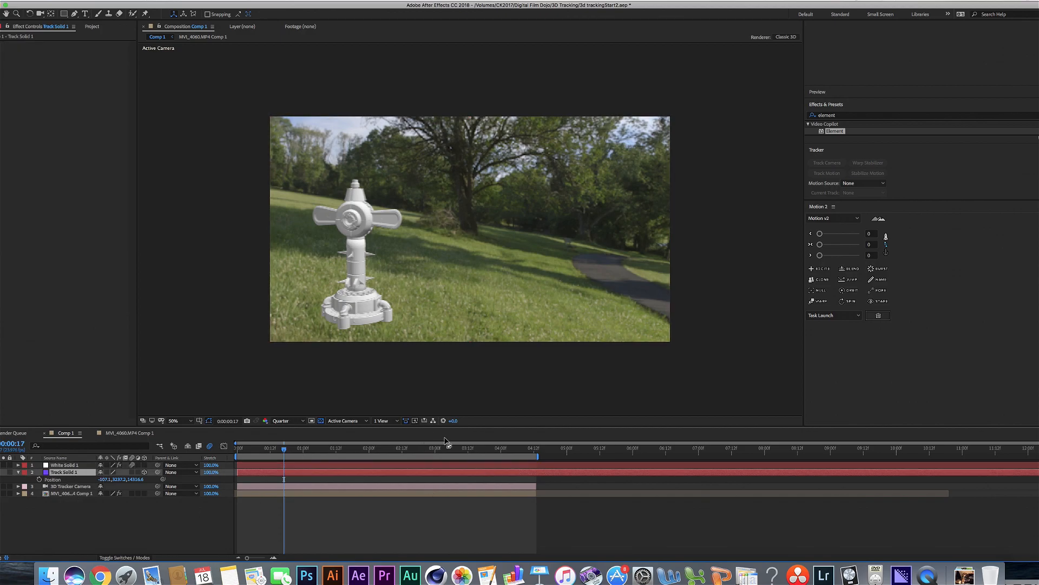
mouse_move(455, 504)
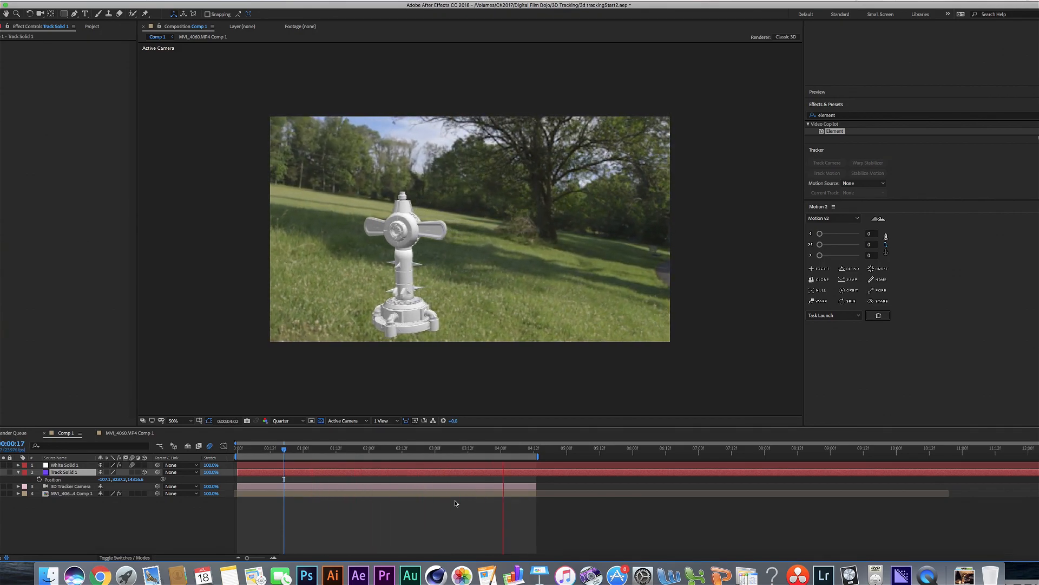
click(314, 449)
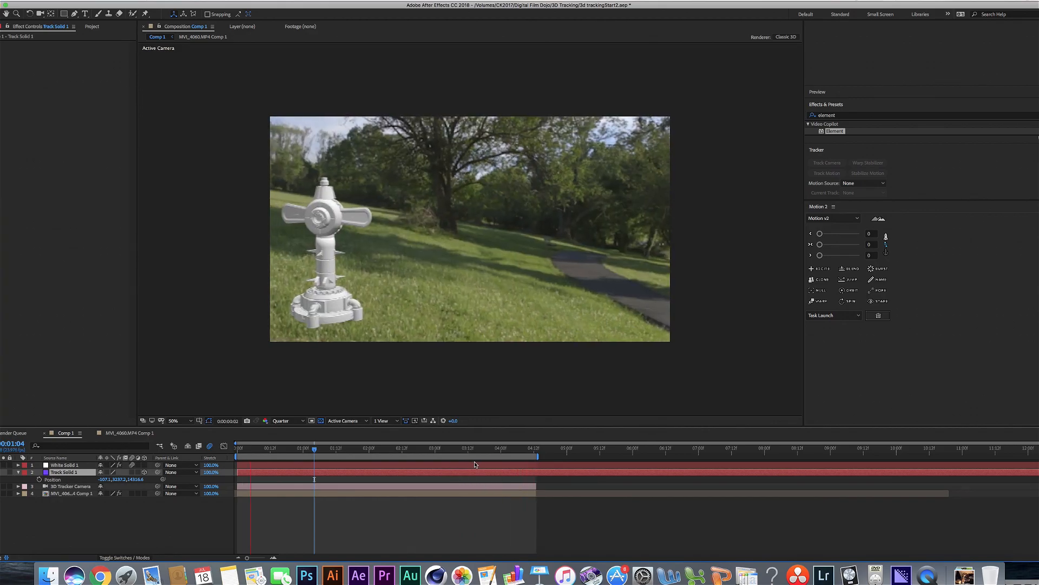
click(325, 448)
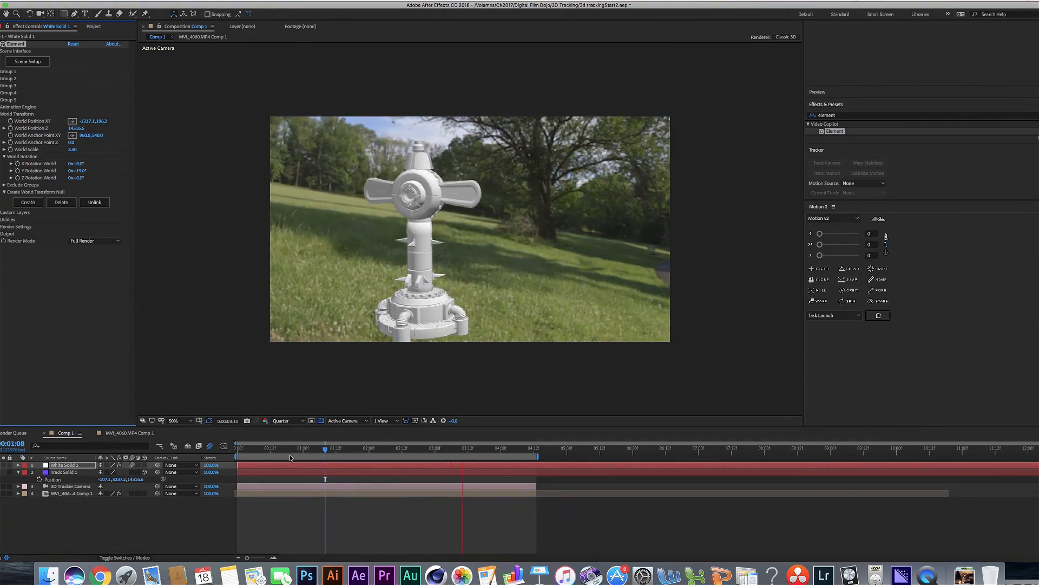
click(237, 448)
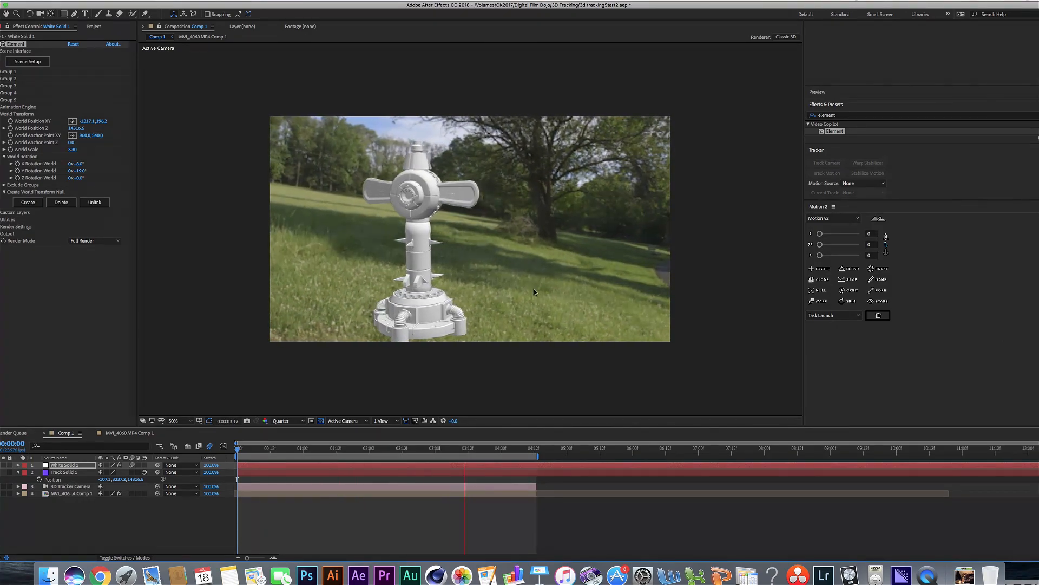
click(498, 455)
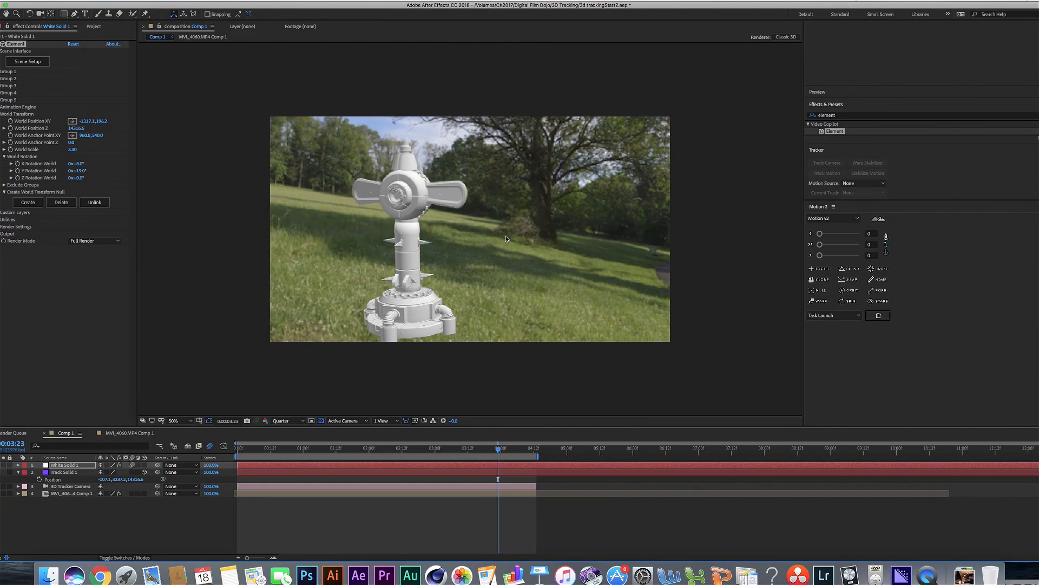
click(469, 228)
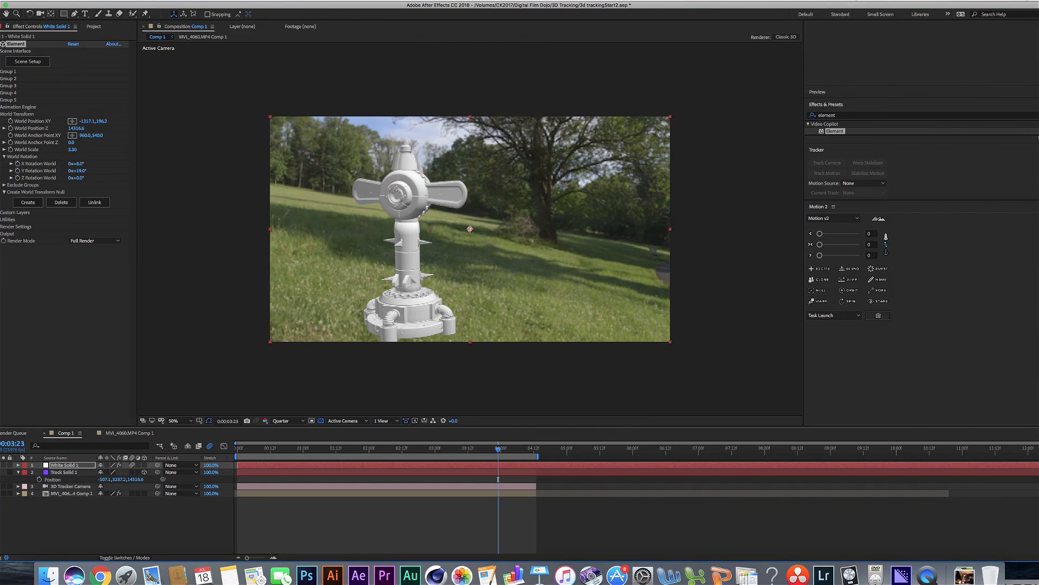
mouse_move(318, 397)
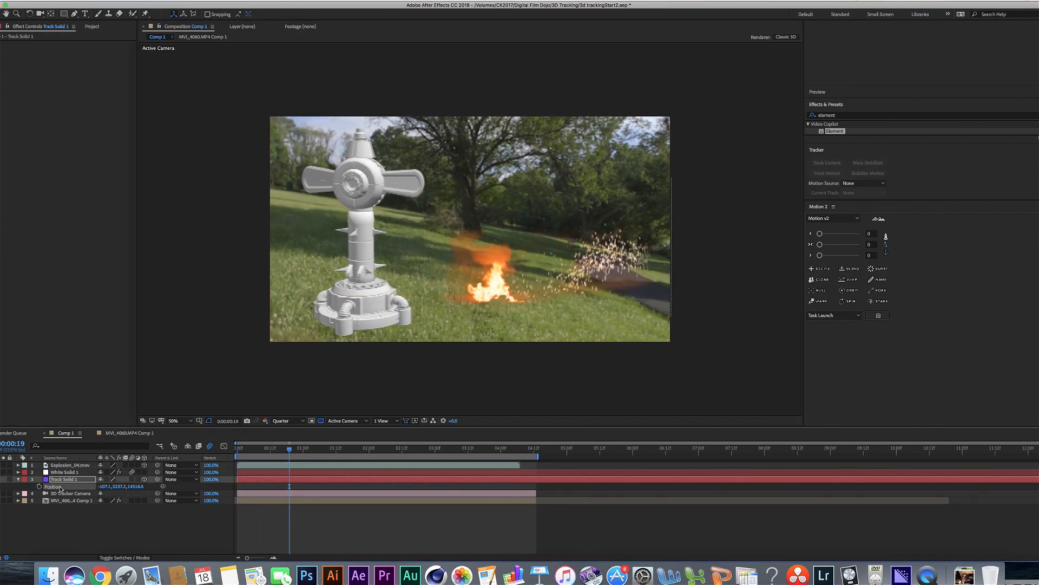
- Set Explosion_04.mov to Screen mode, scaled down beside the turret, and review it across the clip
click(69, 465)
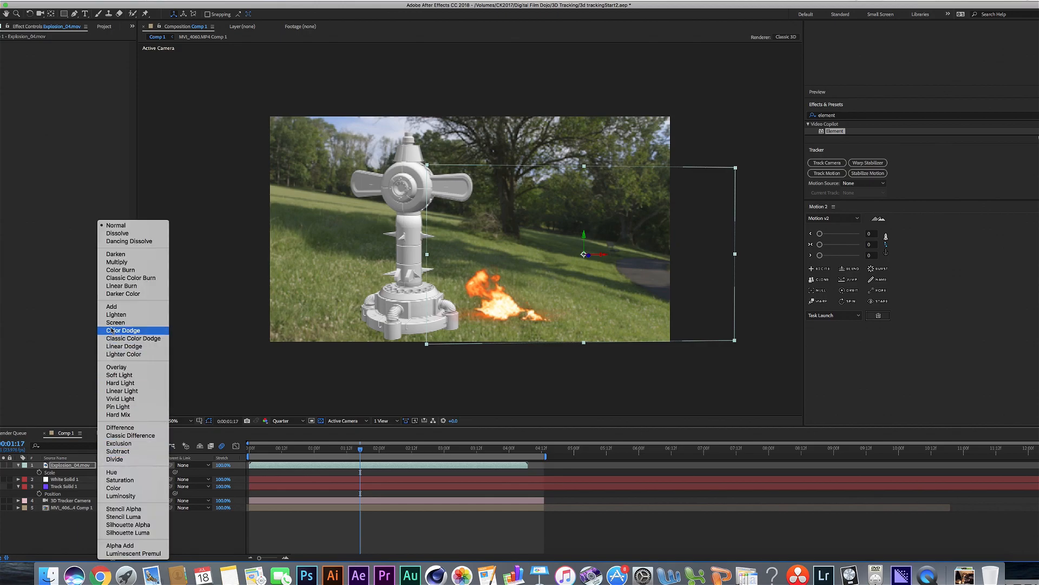
click(115, 322)
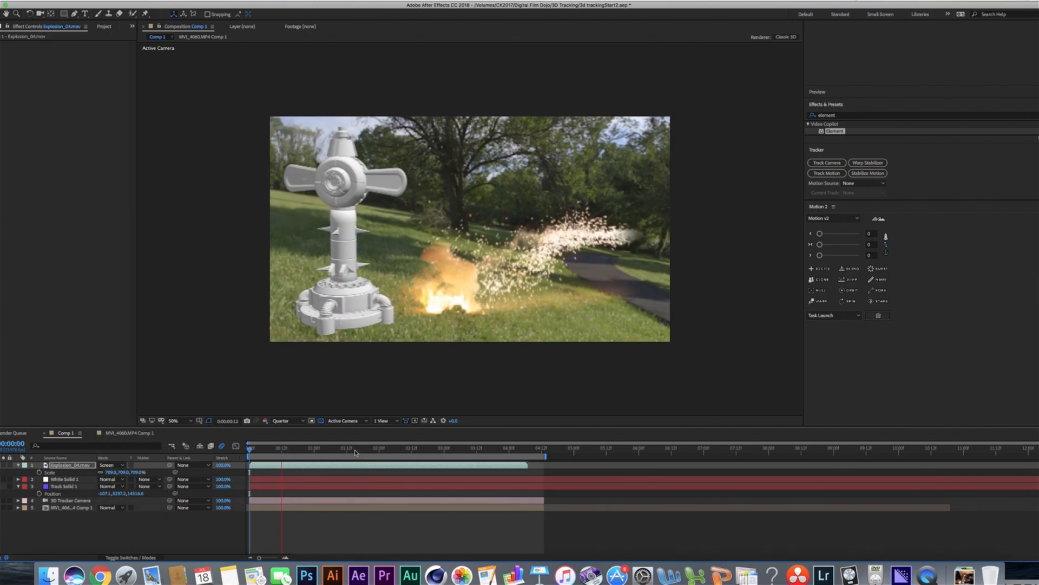
click(353, 450)
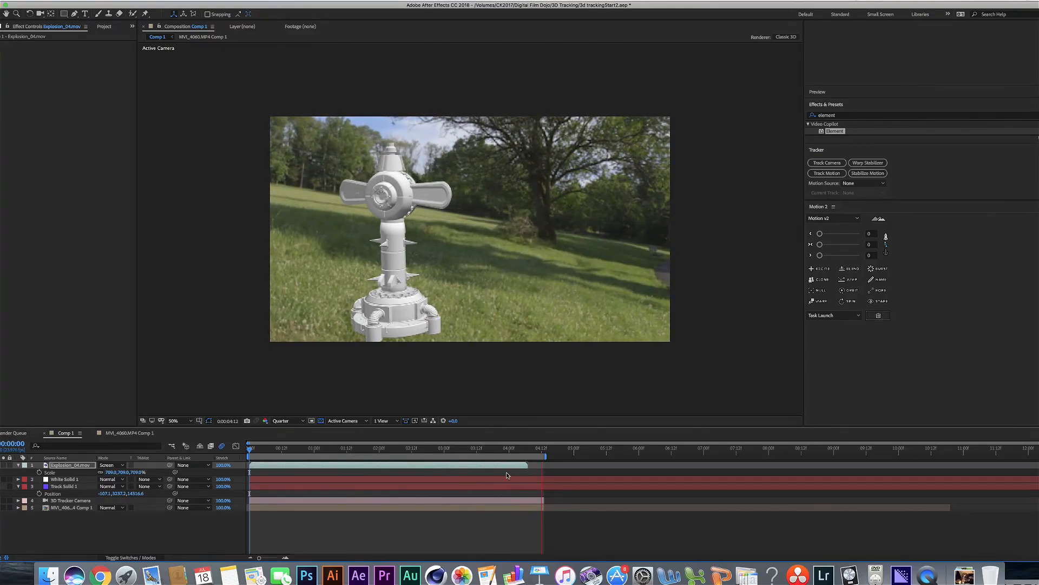
click(470, 456)
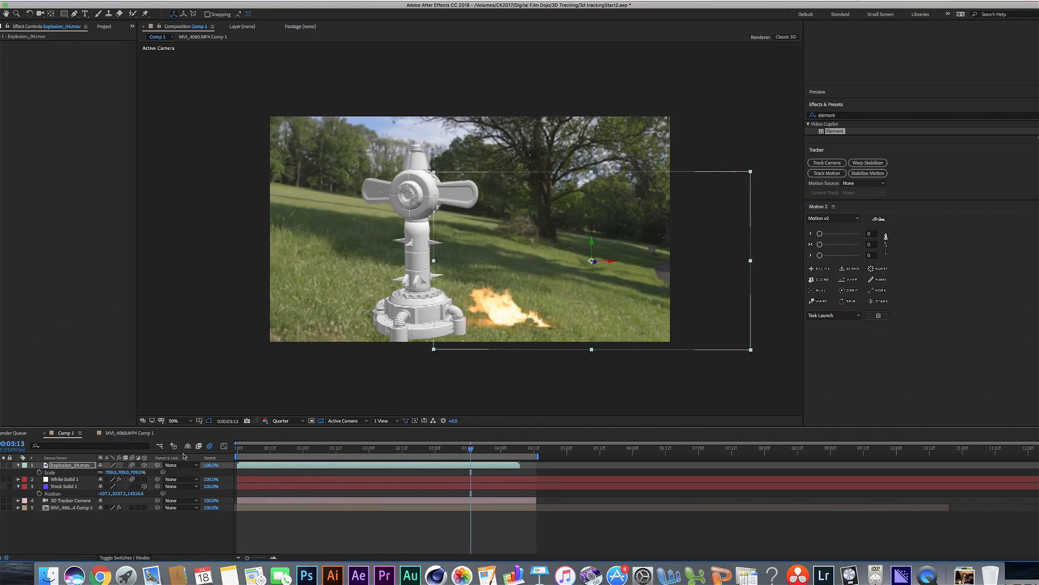
mouse_move(287, 299)
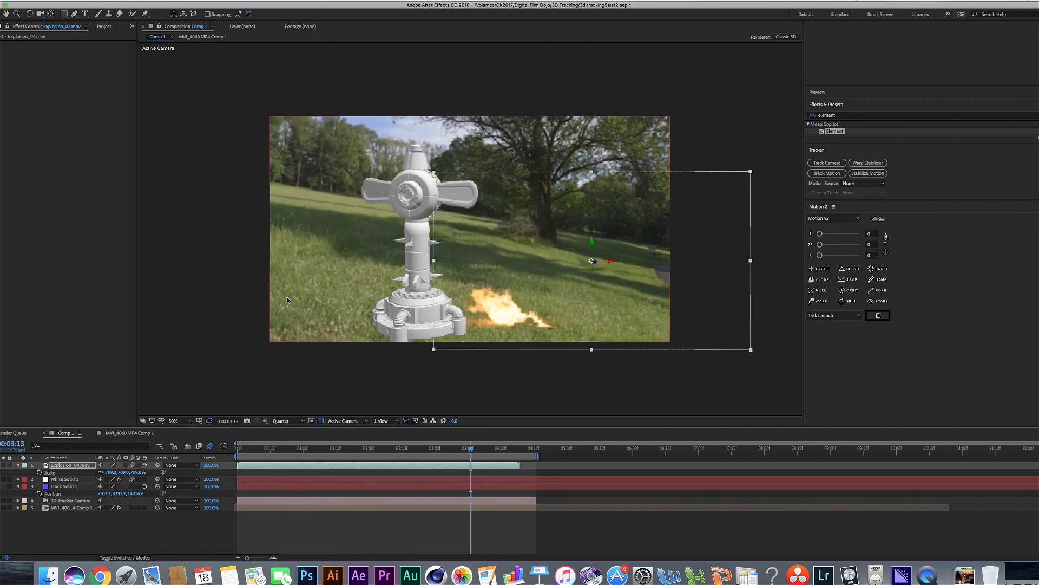